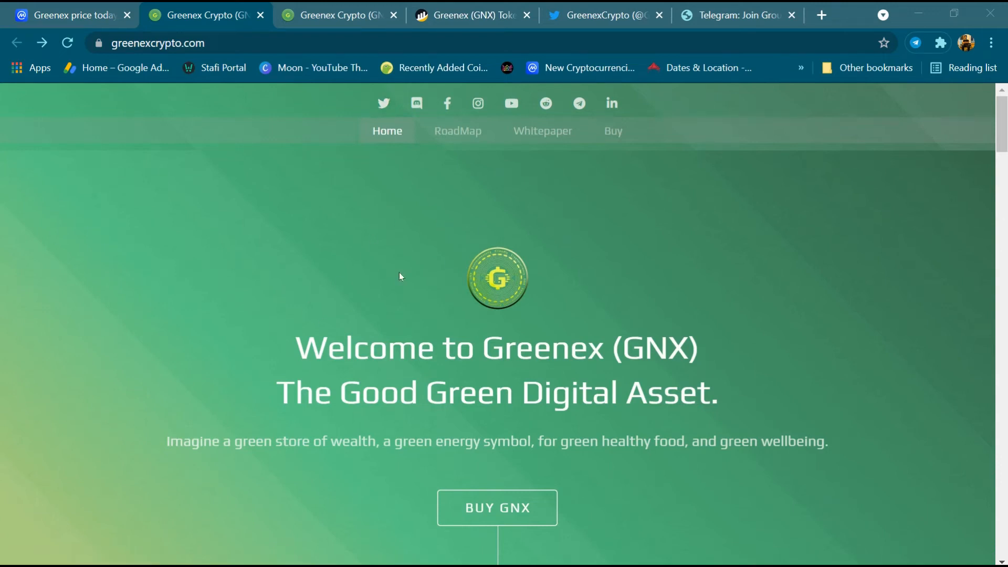
mouse_move(430, 313)
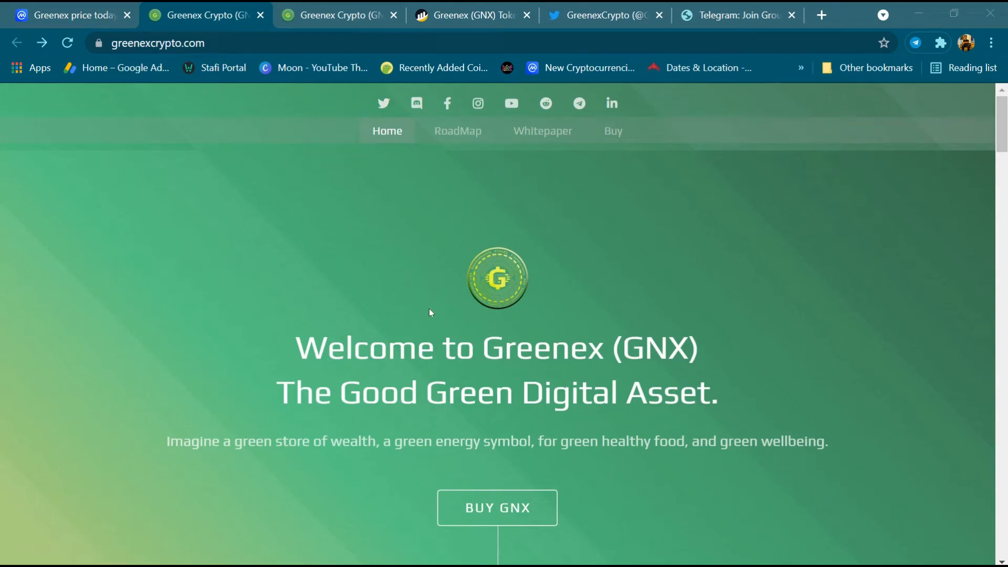
mouse_move(385, 323)
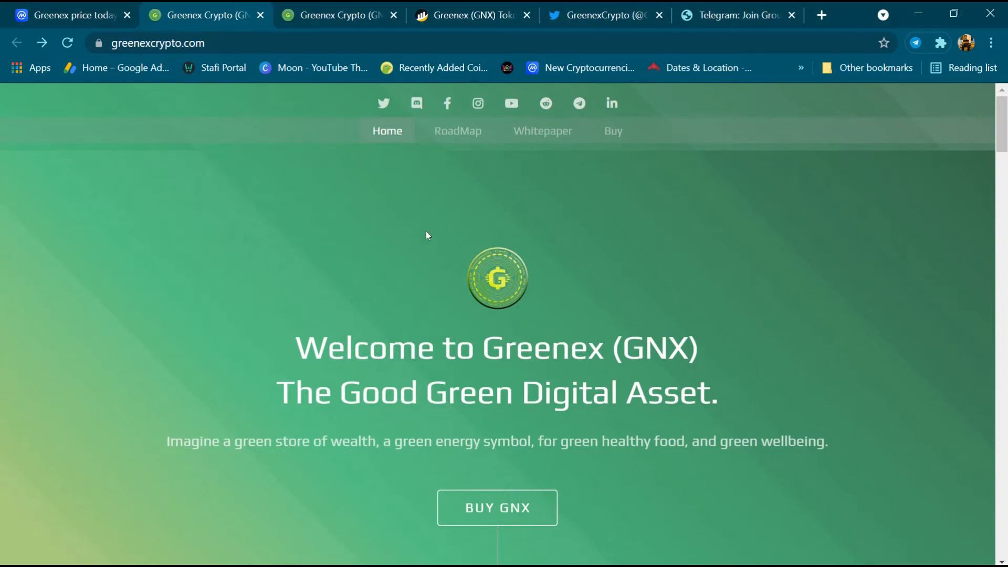
Step: Scroll the homepage to 'The Green, cool coin' section with the 420 million supply text and tweets widget
scroll("down", 3)
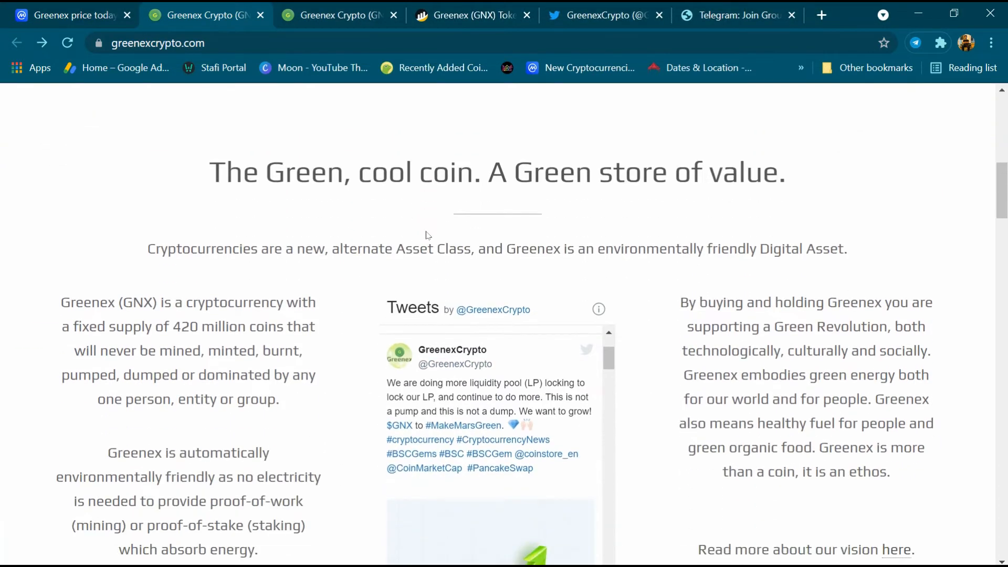
scroll("down", 3)
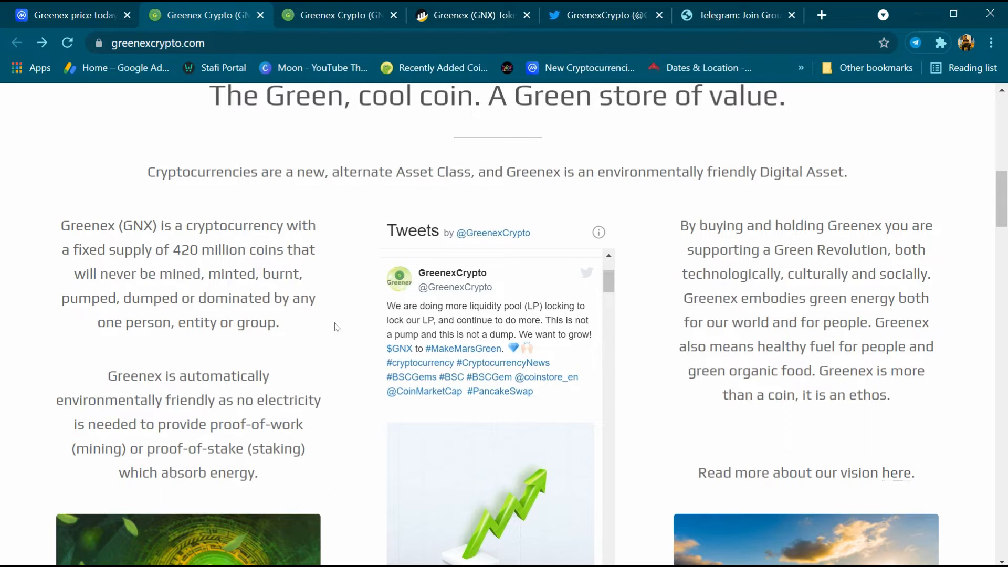
scroll("down", 3)
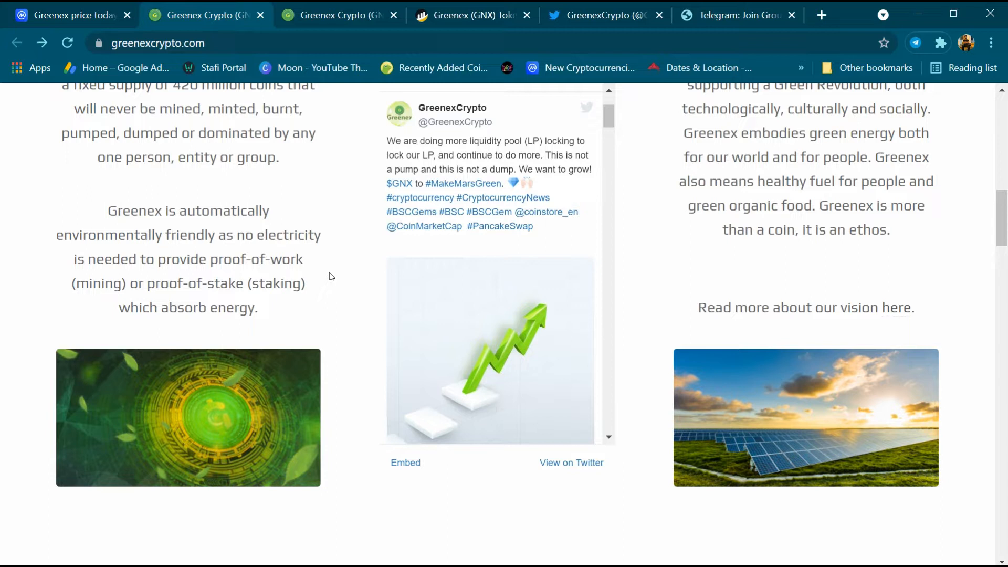
scroll("up", 3)
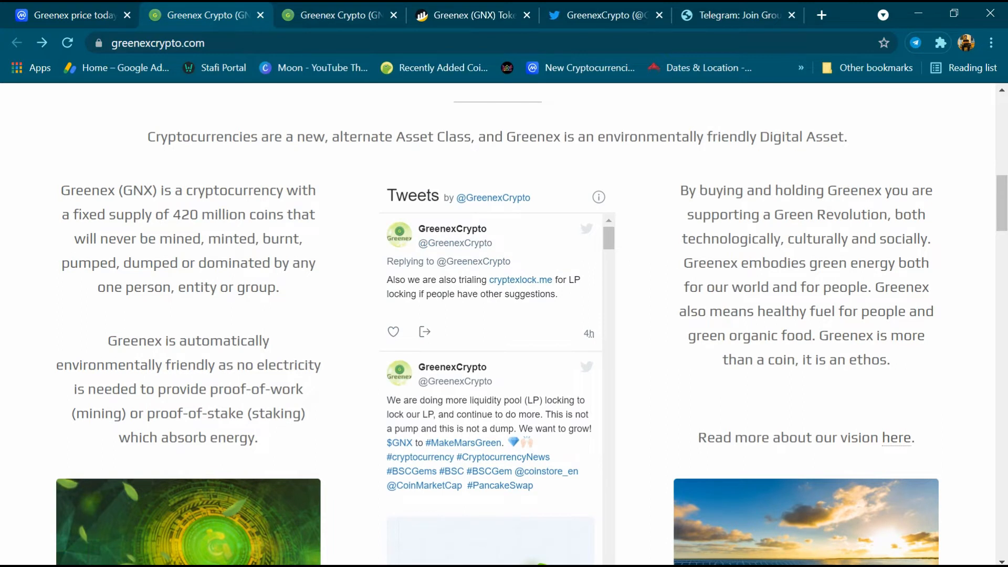
mouse_move(805, 382)
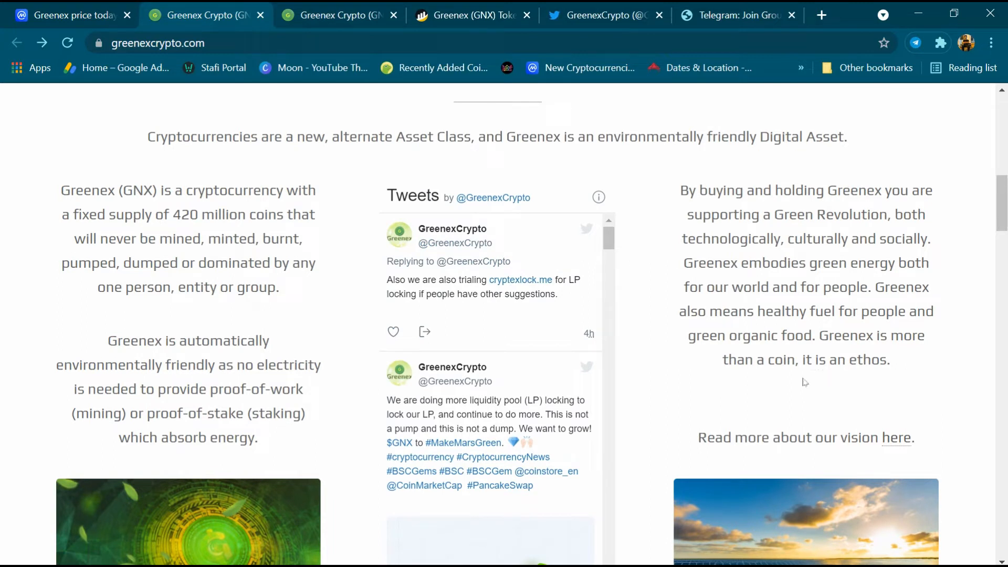
mouse_move(791, 381)
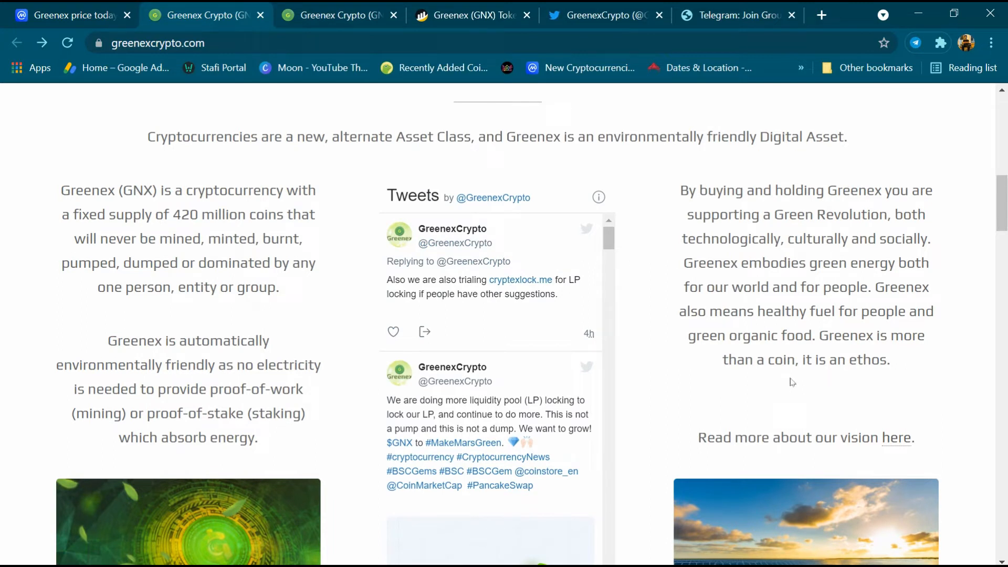
Step: Scroll past the Eco-assets, GreenexSwap and Partners cards to the Greenovation income-cycle diagram
scroll("down", 3)
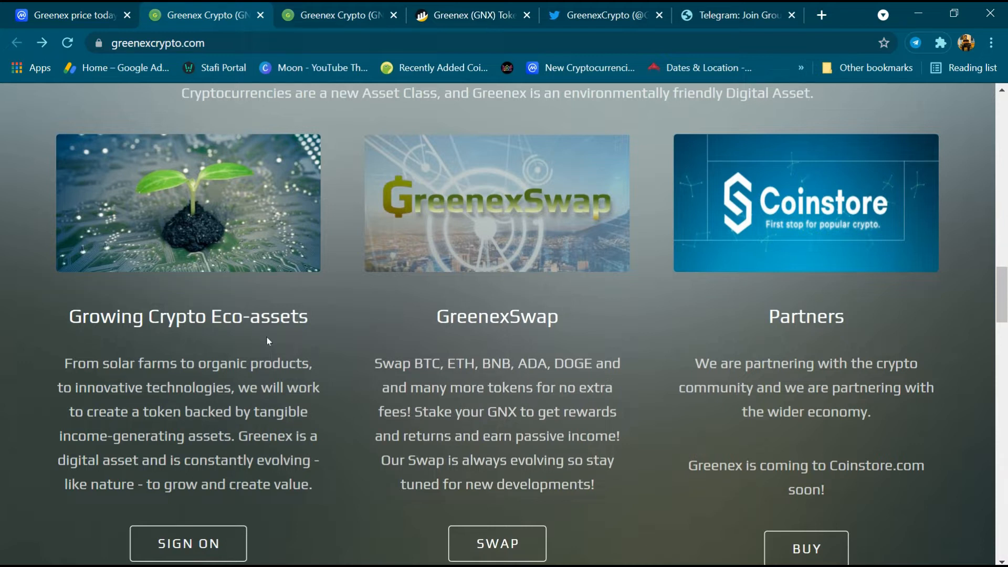
mouse_move(482, 286)
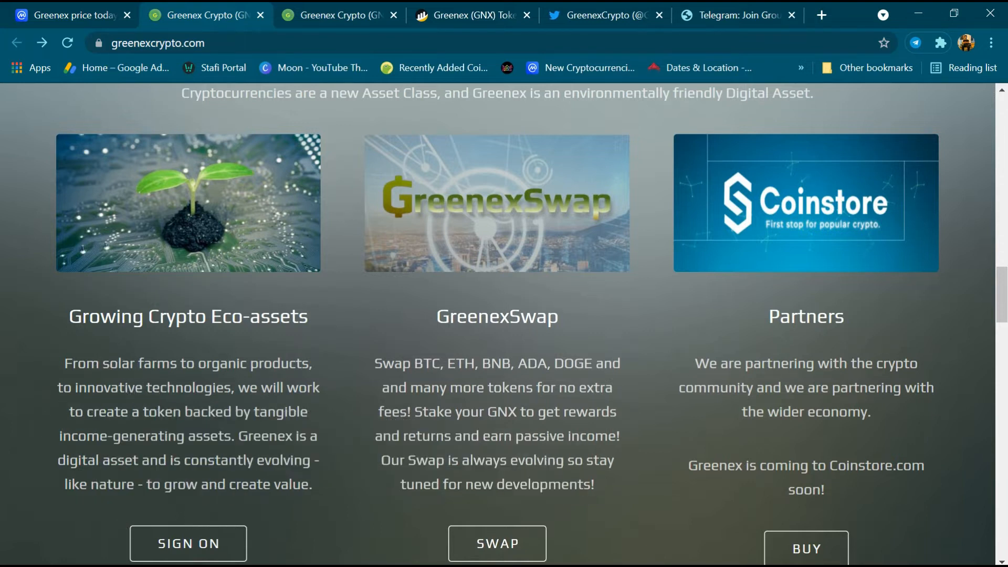
mouse_move(759, 377)
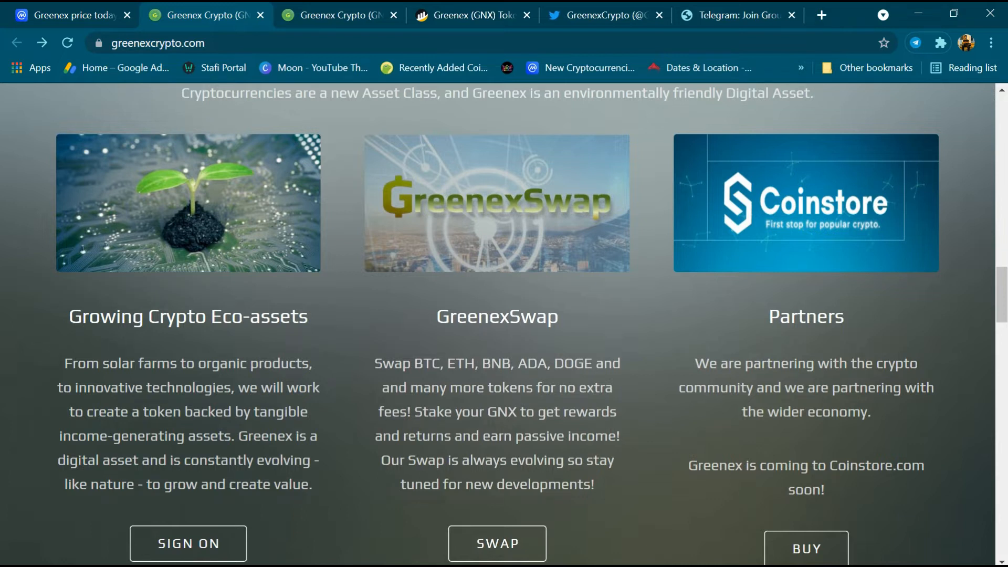
scroll("down", 3)
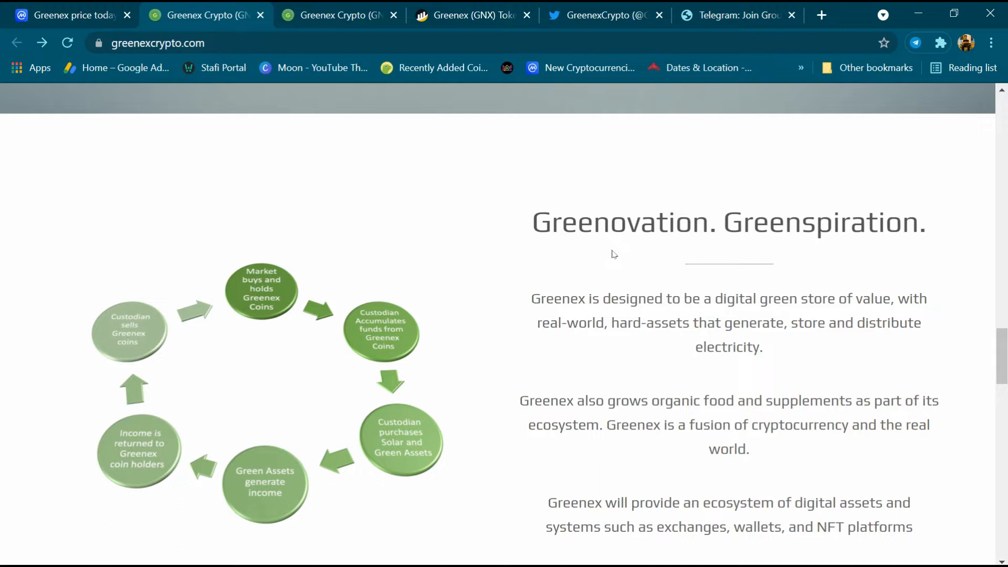
mouse_move(597, 252)
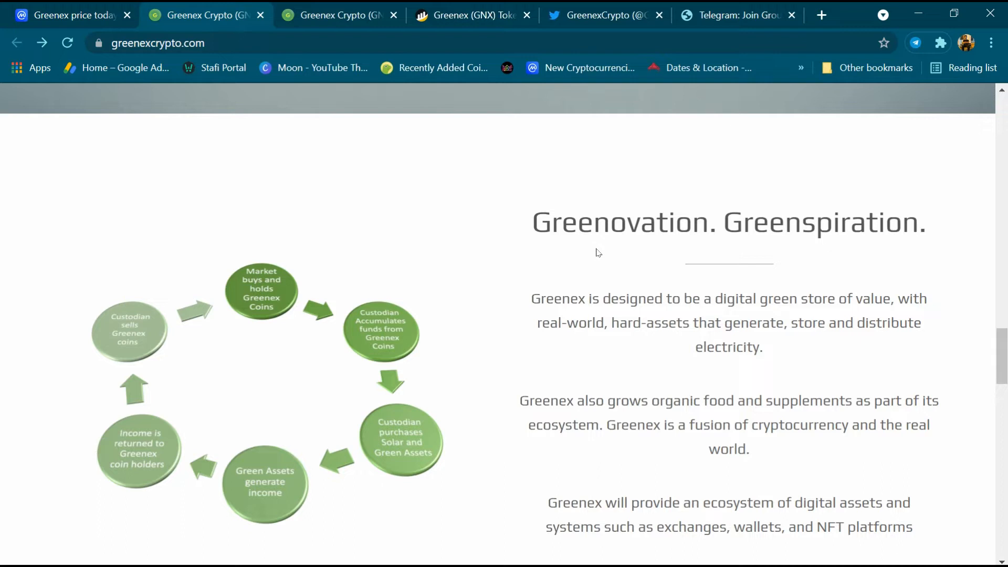
mouse_move(592, 292)
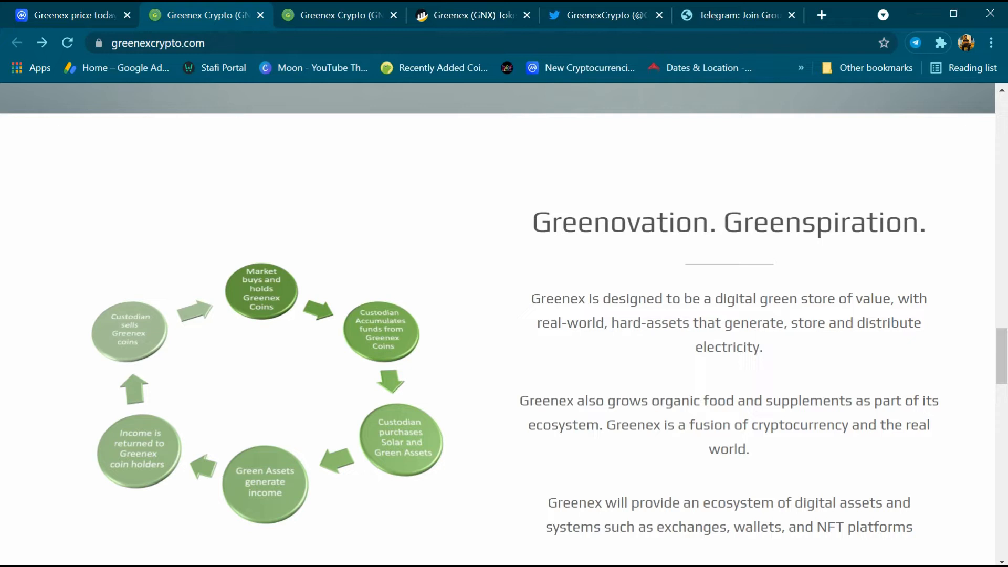
Step: Scroll to the Road Map line, then switch to the Greenex price page on CoinMarketCap
scroll("down", 3)
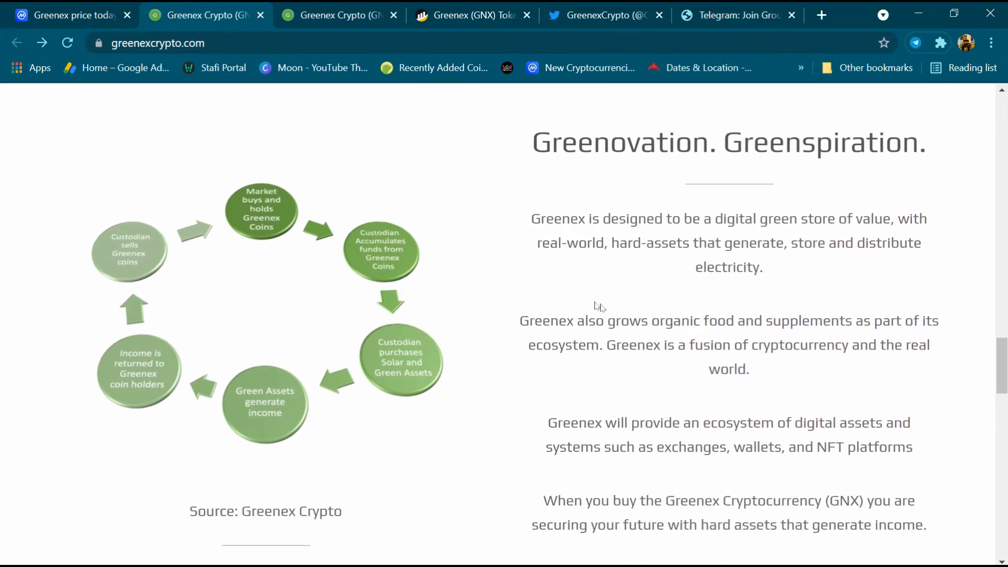
mouse_move(621, 304)
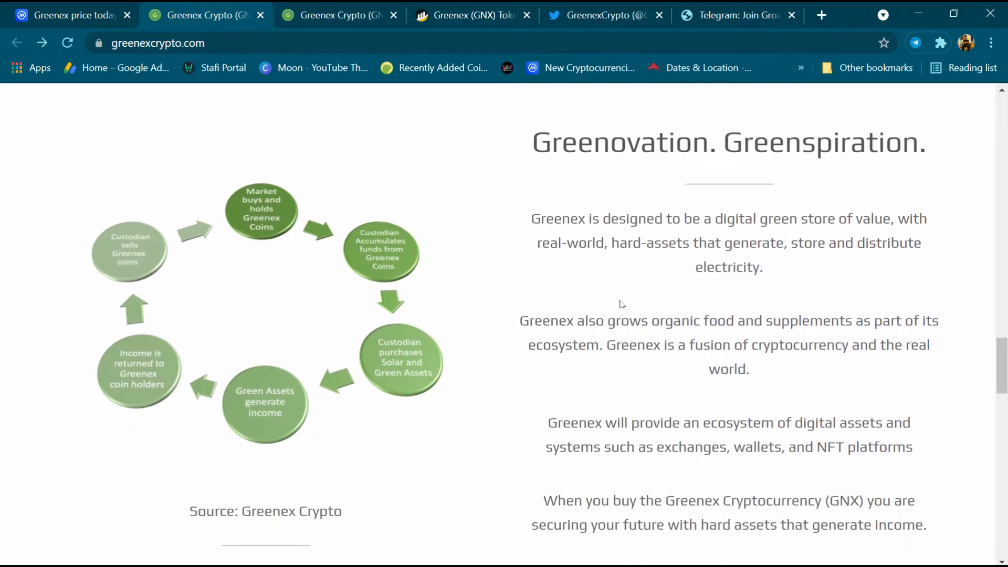
scroll("down", 3)
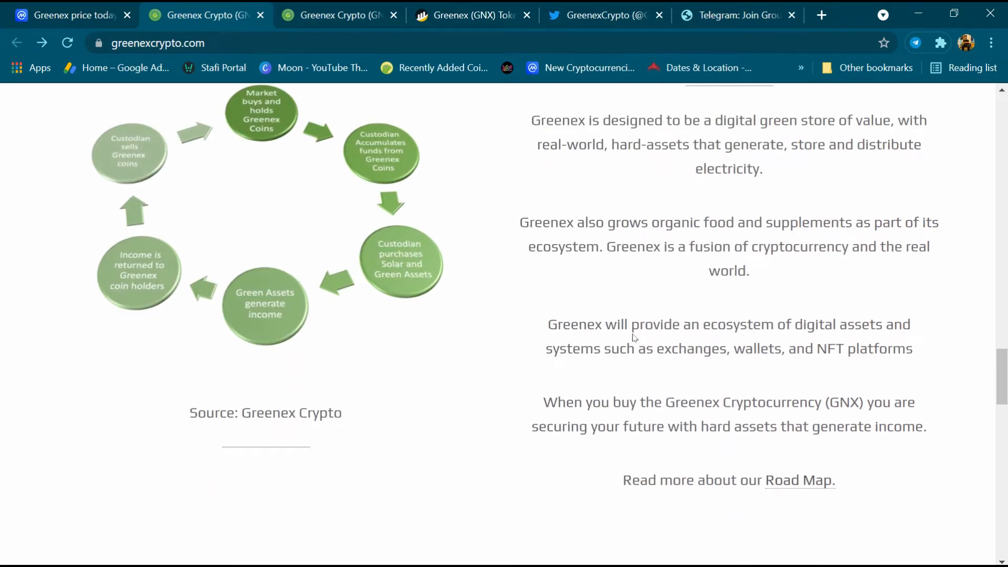
mouse_move(652, 370)
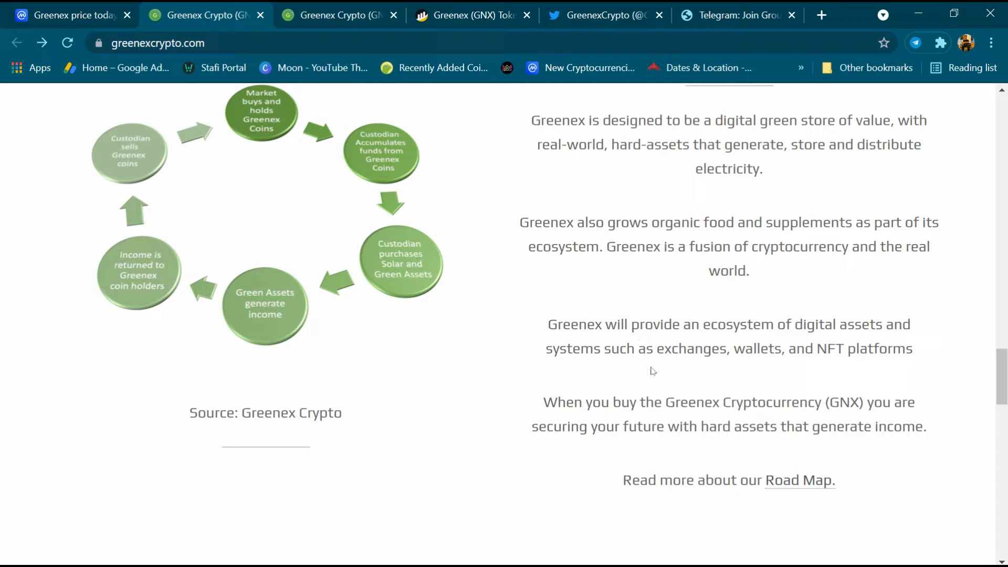
mouse_move(784, 371)
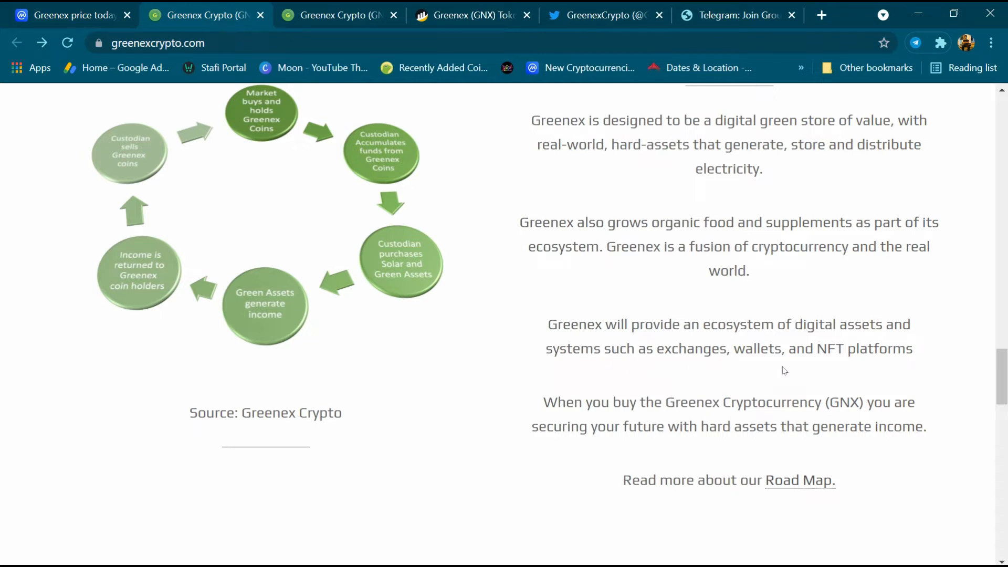
mouse_move(571, 296)
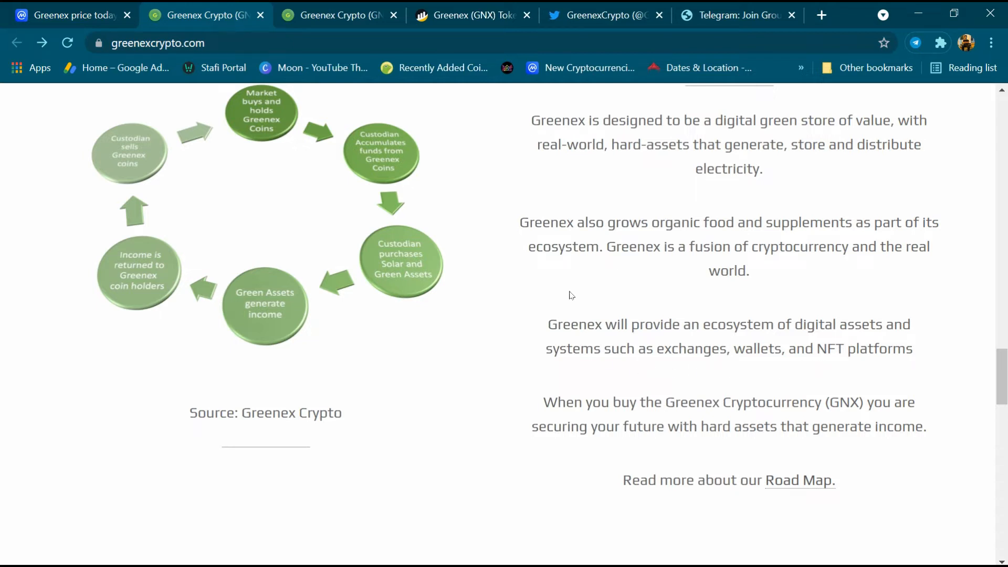
left_click(70, 15)
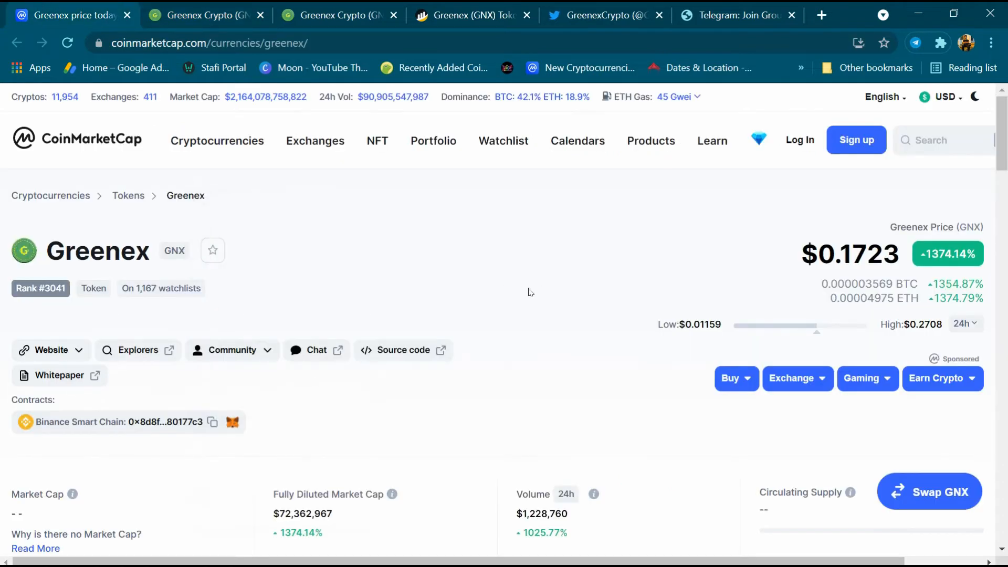
double_click(849, 254)
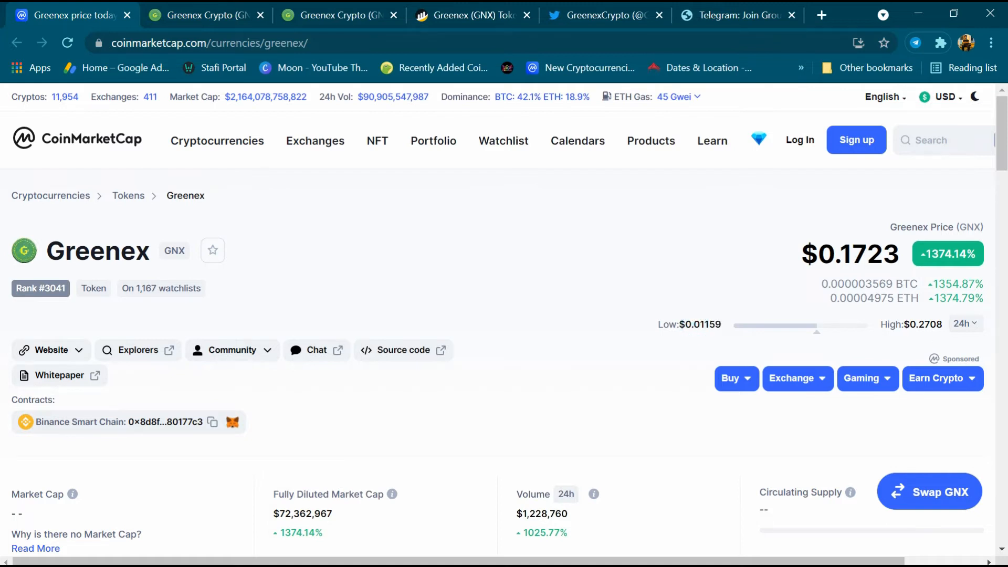
double_click(924, 324)
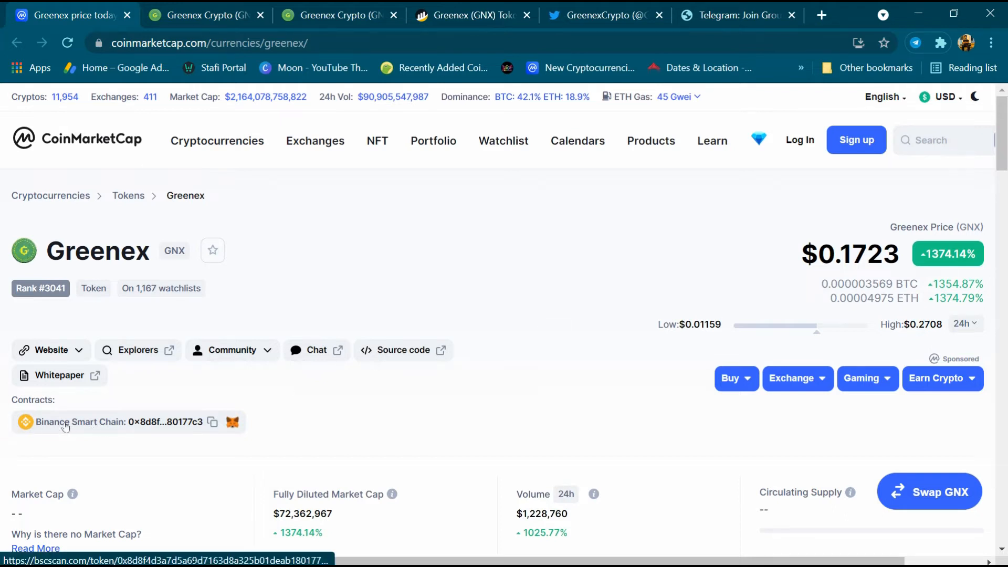
mouse_move(233, 423)
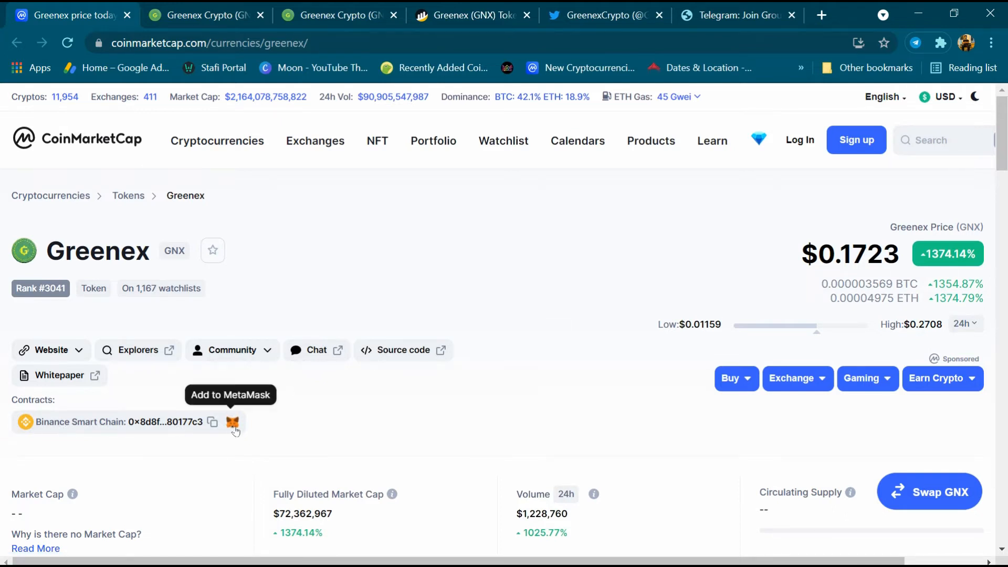
Step: Scroll down the Greenex CoinMarketCap page past the price chart and statistics
scroll("down", 3)
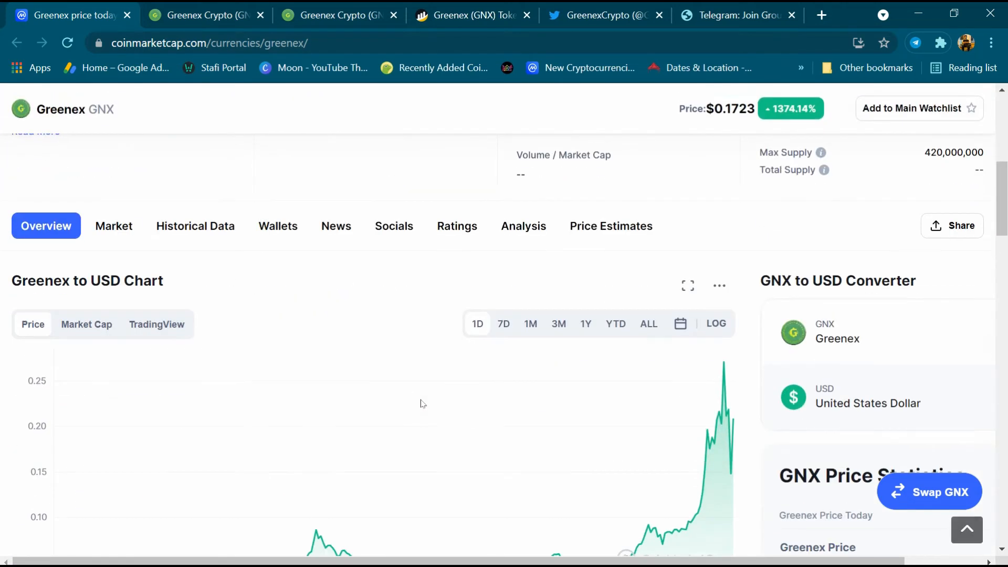
scroll("down", 3)
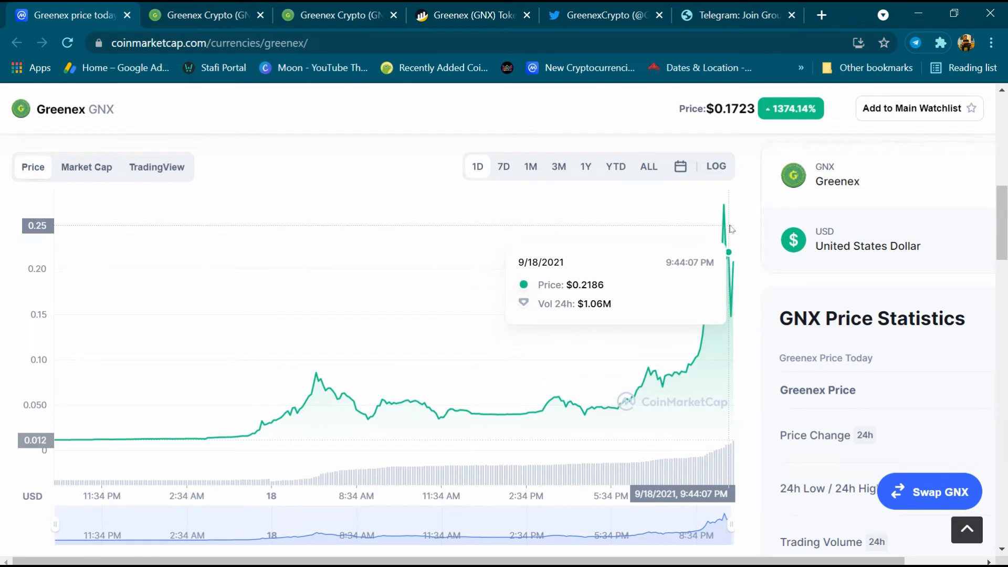
scroll("down", 3)
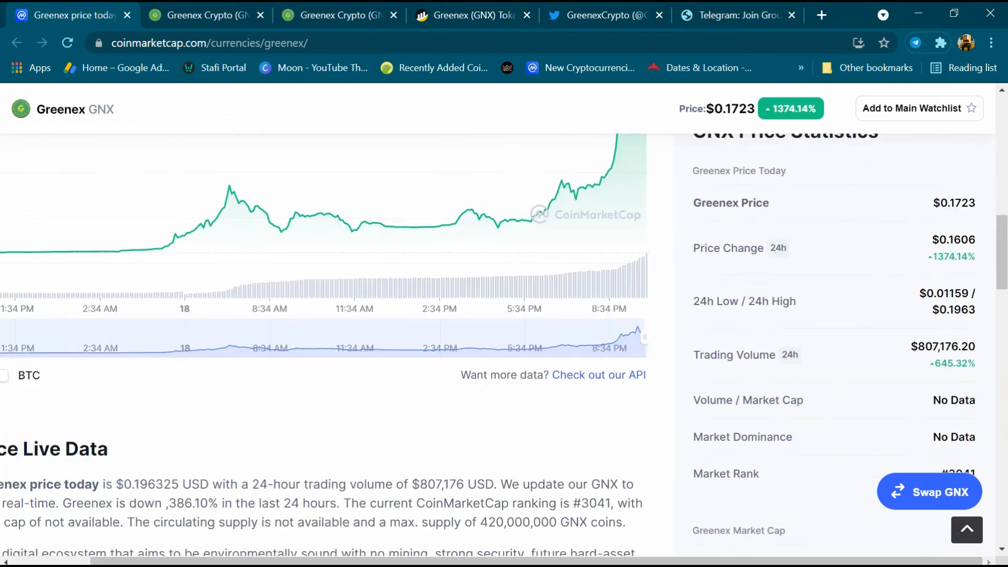
scroll("down", 3)
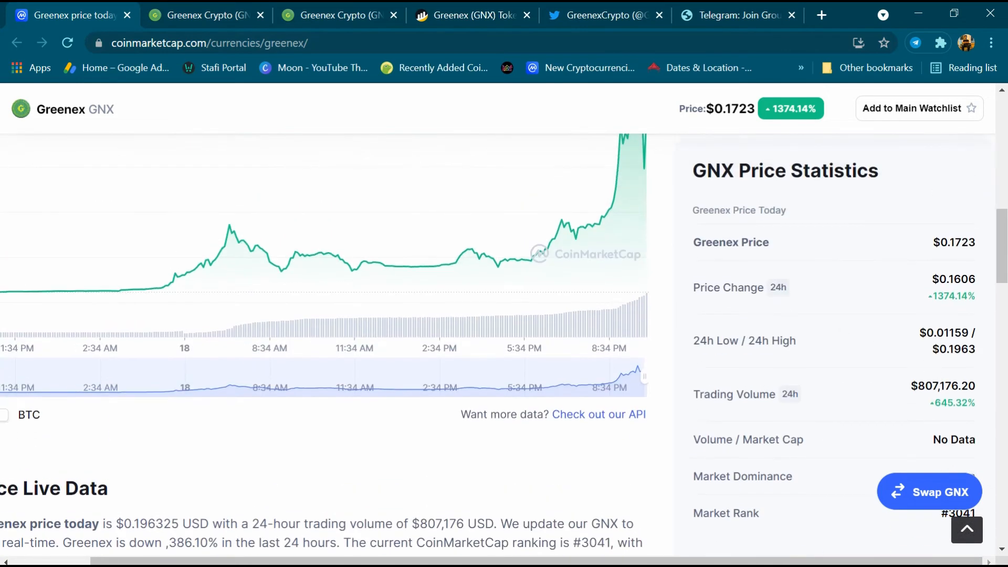
scroll("down", 3)
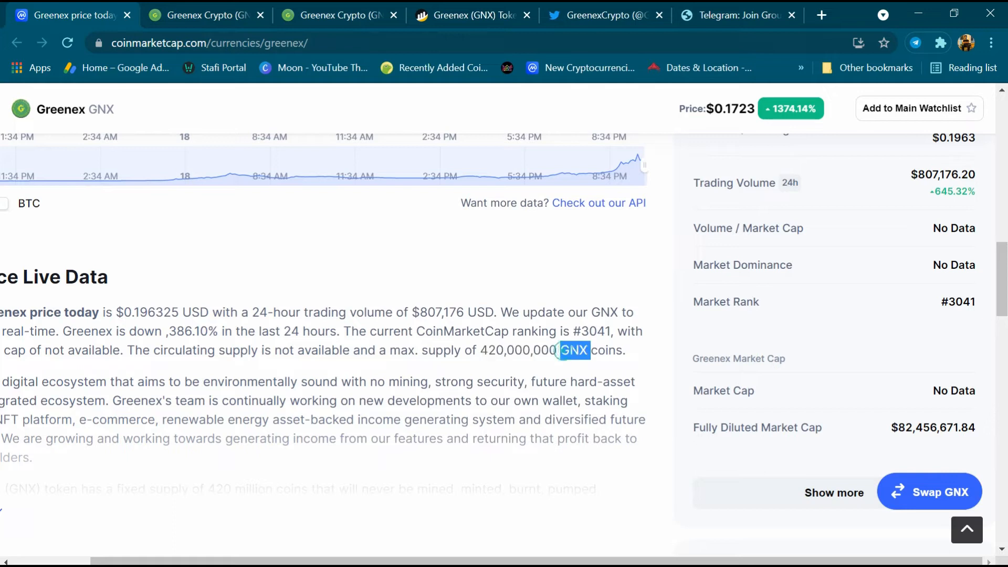
scroll("down", 3)
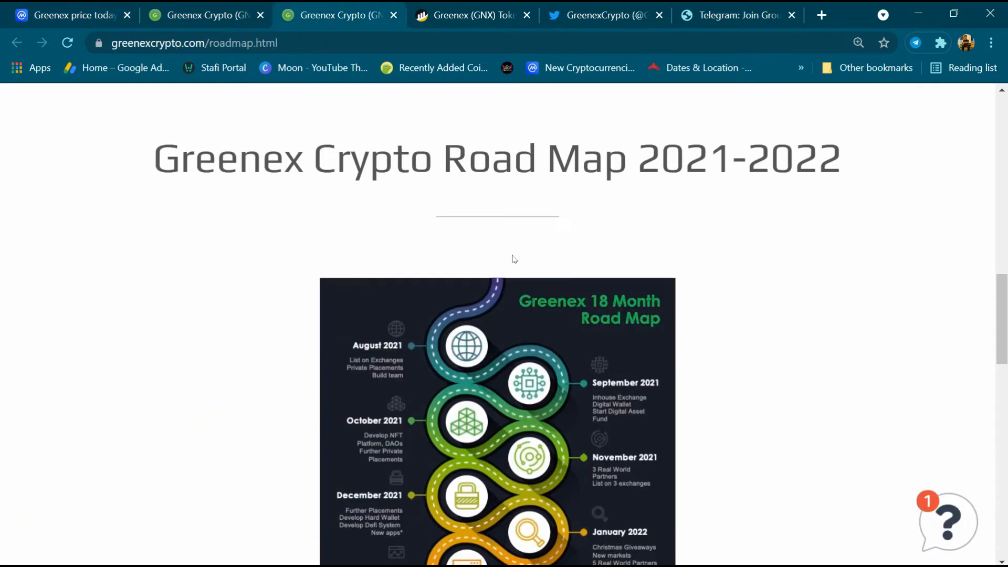
Step: Scroll through the roadmap milestones from October 2021 down to December 2022
scroll("down", 3)
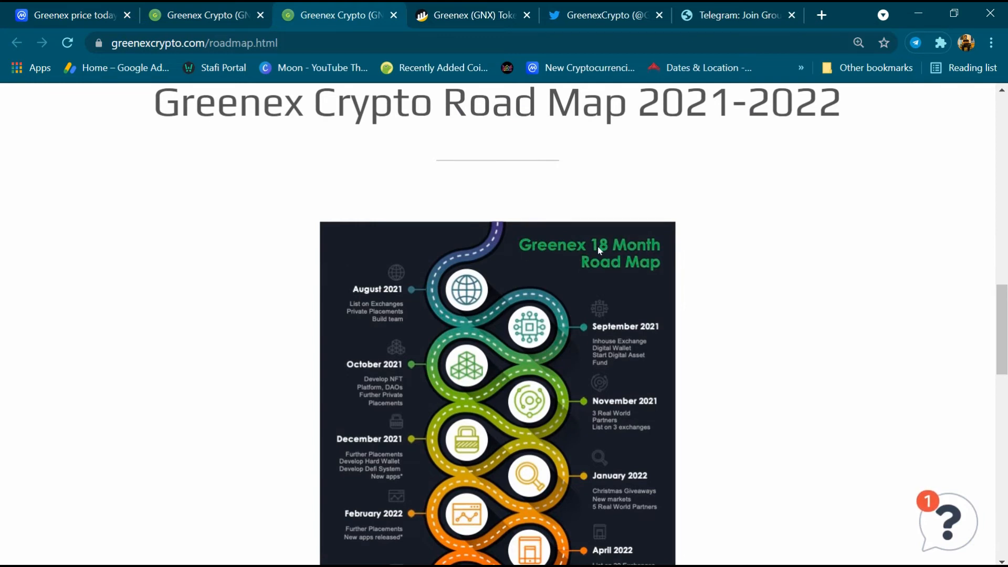
scroll("down", 3)
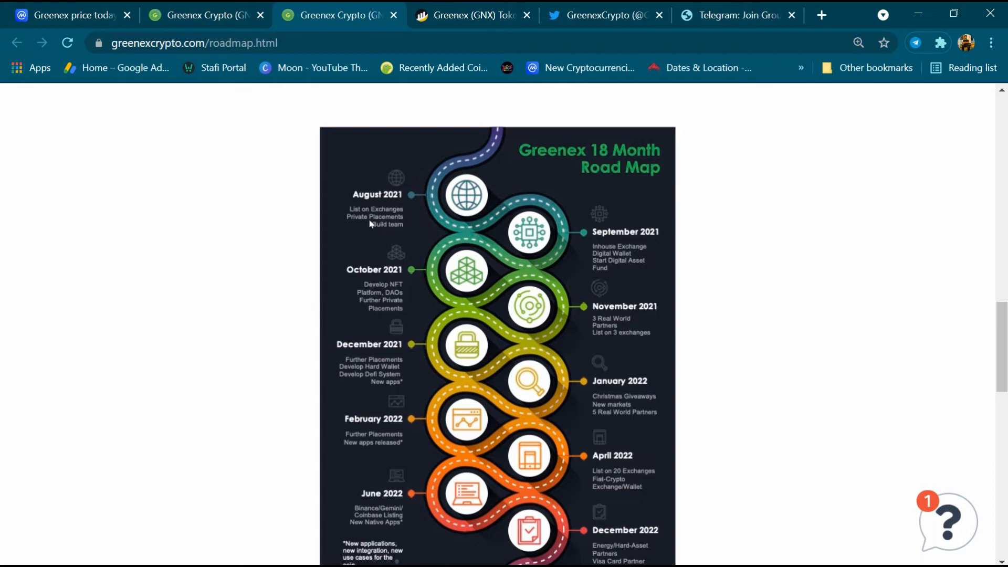
mouse_move(403, 234)
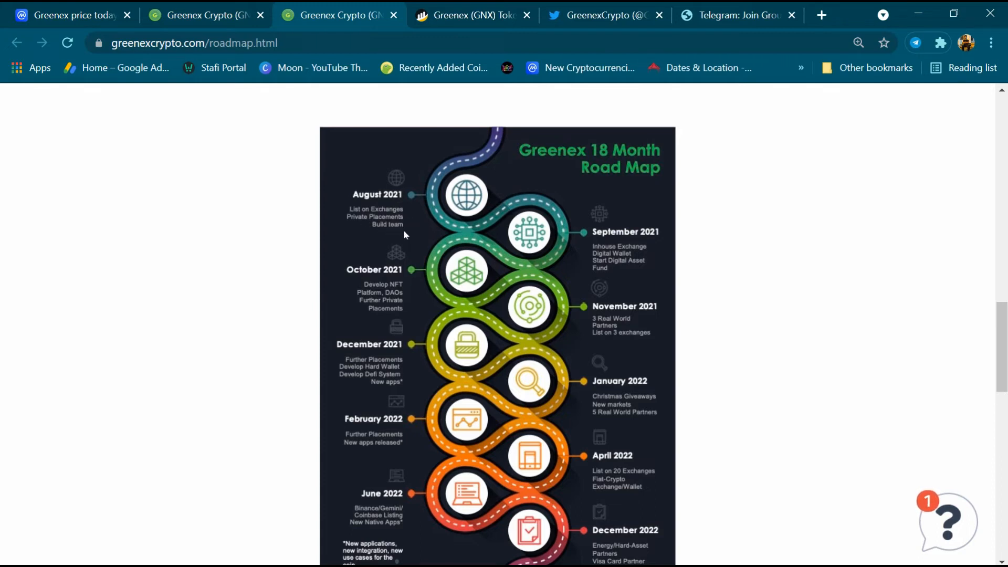
mouse_move(655, 224)
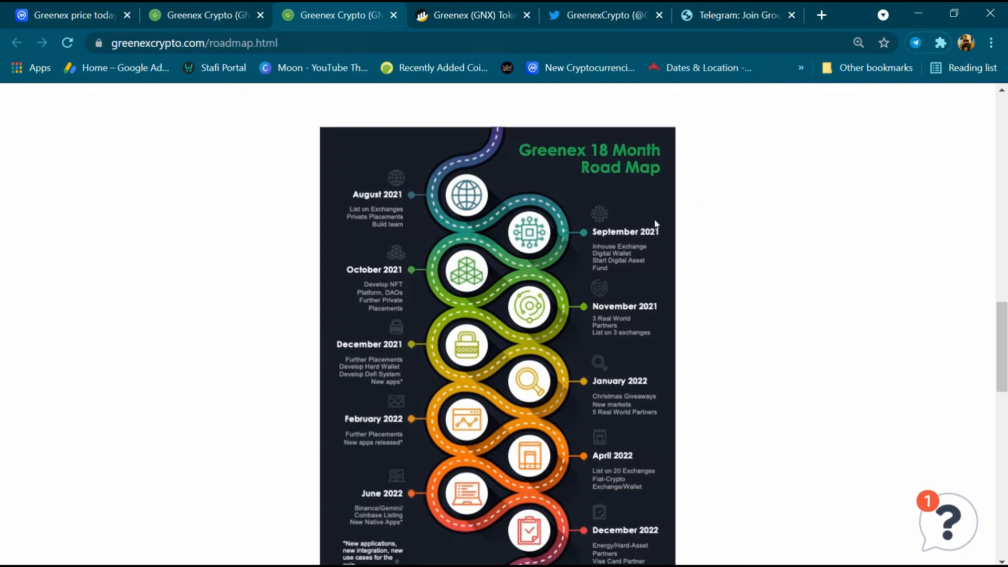
mouse_move(633, 257)
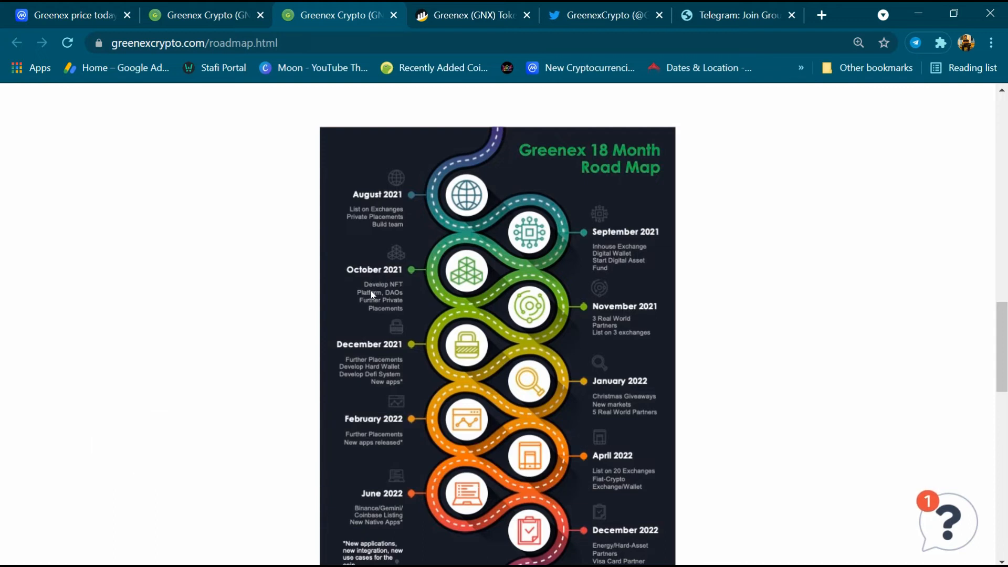
mouse_move(396, 312)
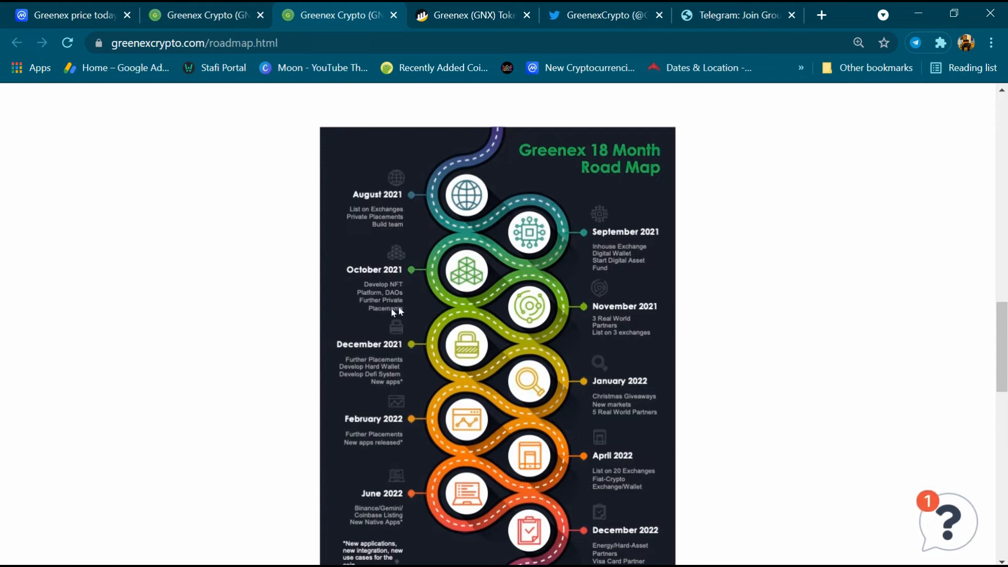
mouse_move(620, 314)
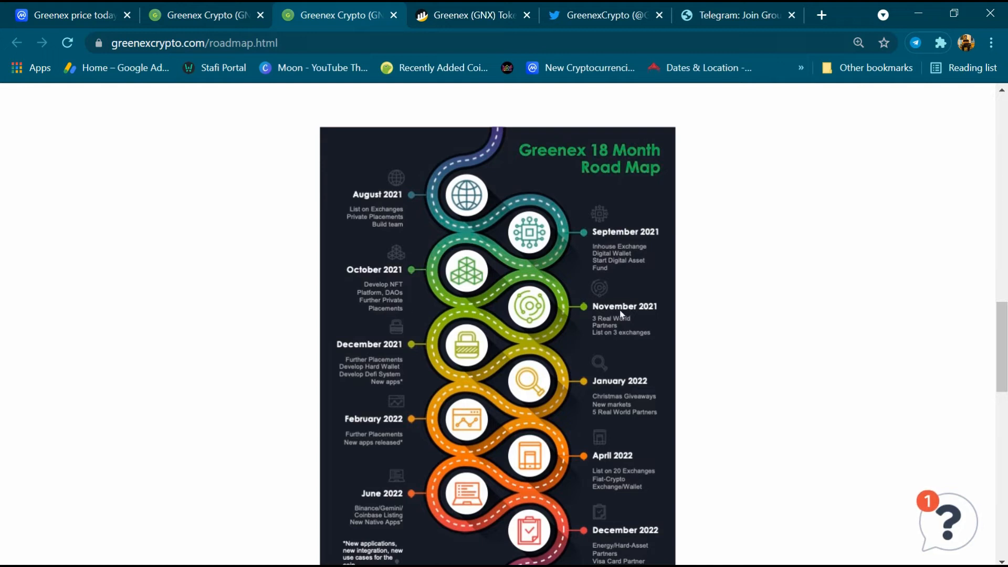
mouse_move(636, 323)
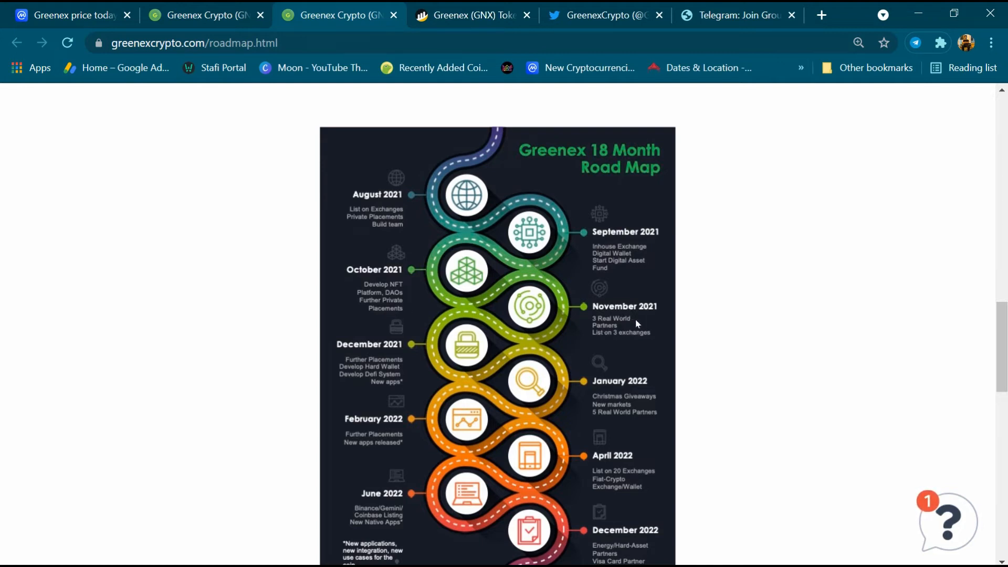
mouse_move(630, 339)
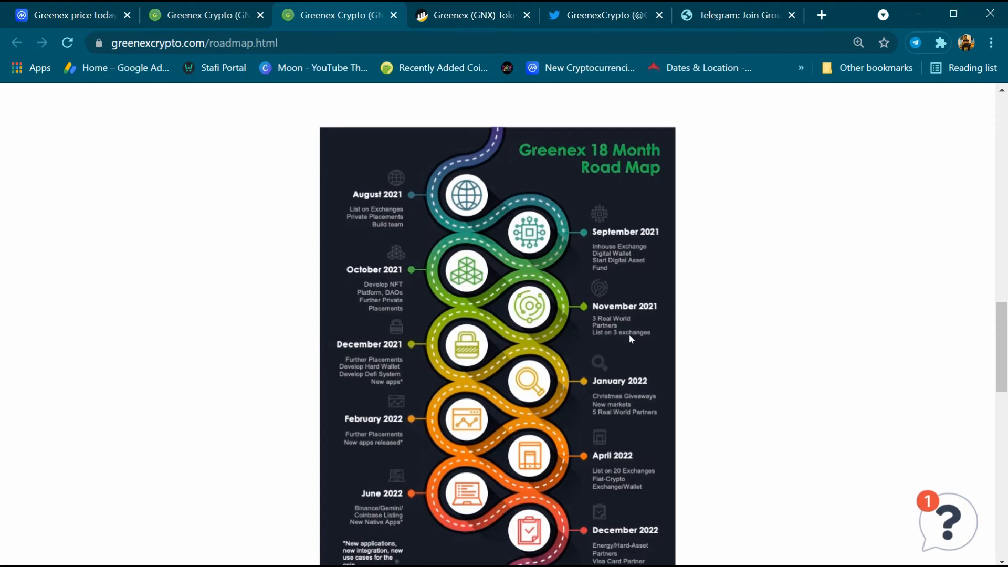
scroll("down", 3)
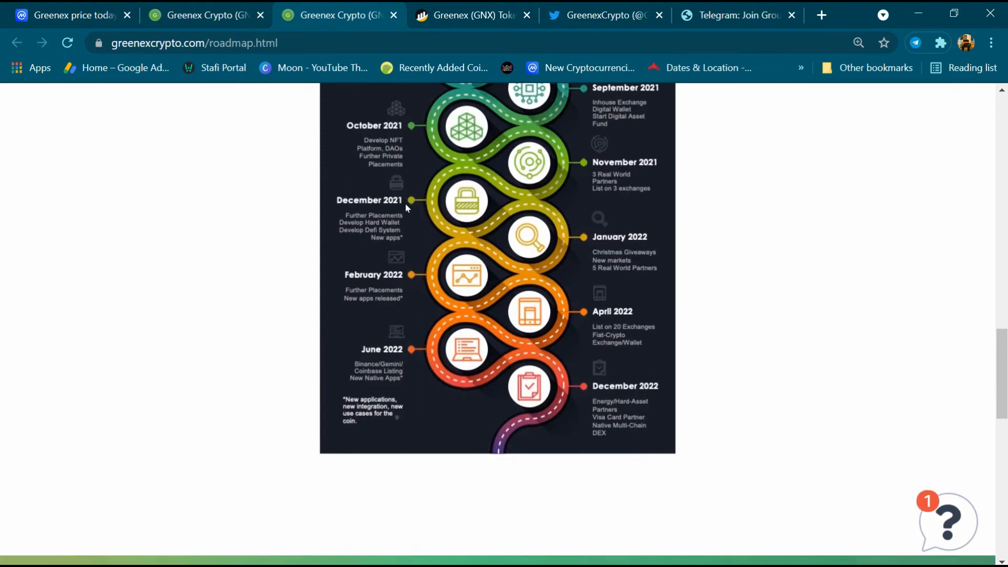
mouse_move(344, 218)
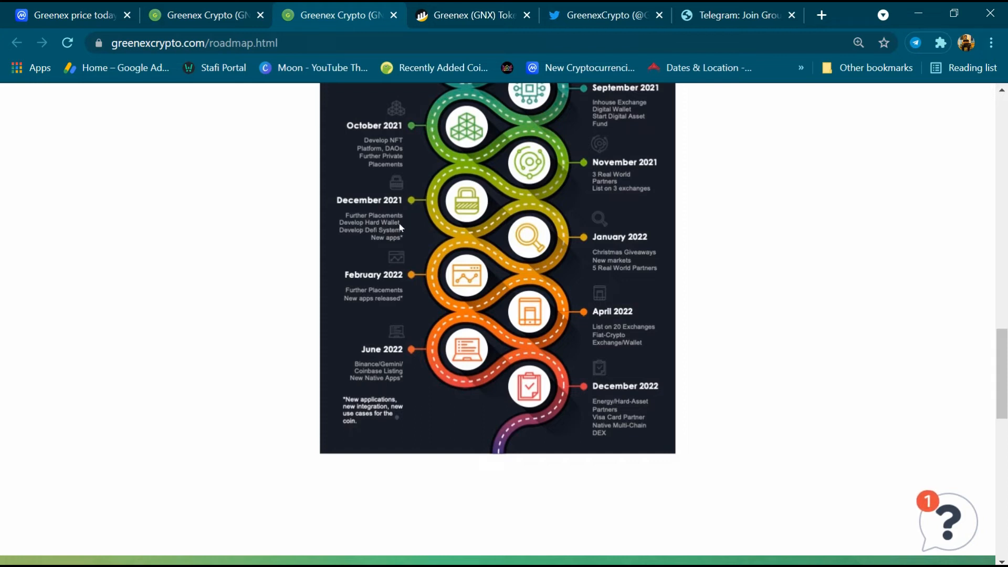
mouse_move(373, 248)
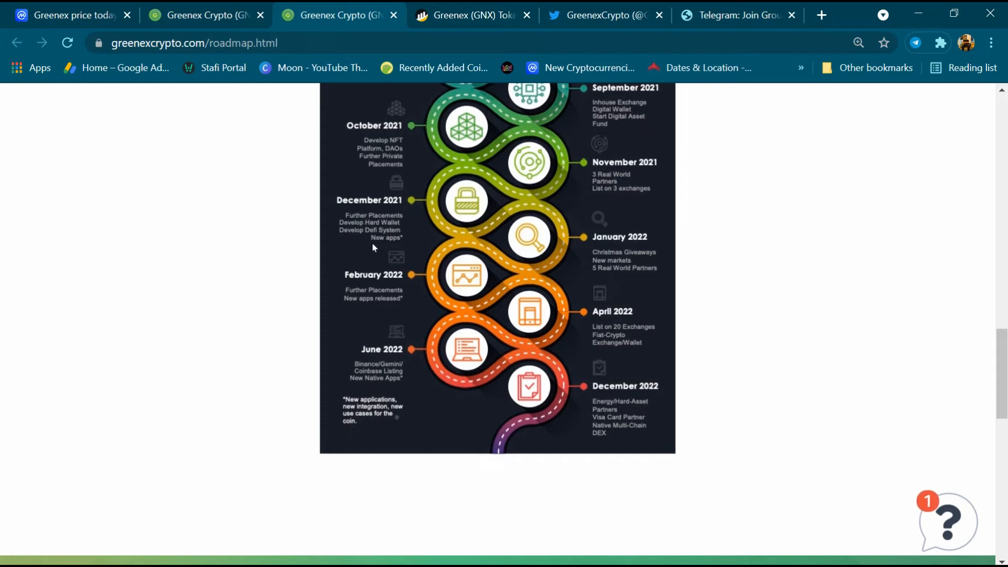
mouse_move(641, 251)
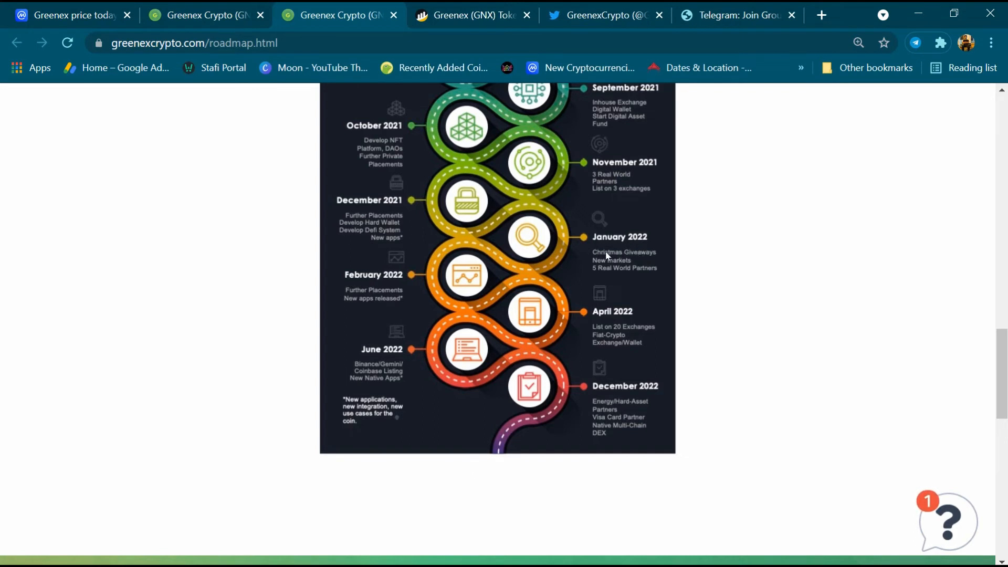
mouse_move(605, 272)
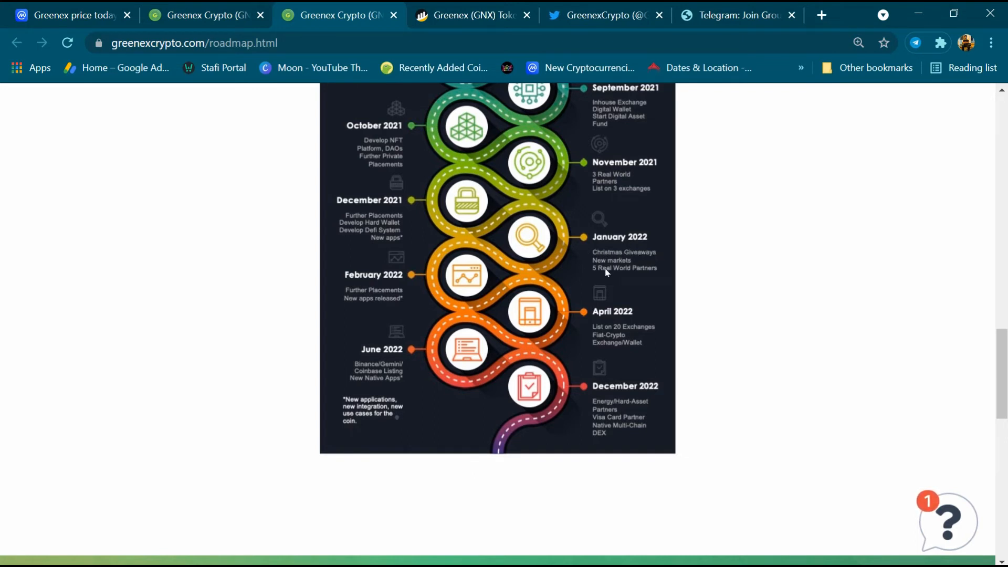
mouse_move(640, 277)
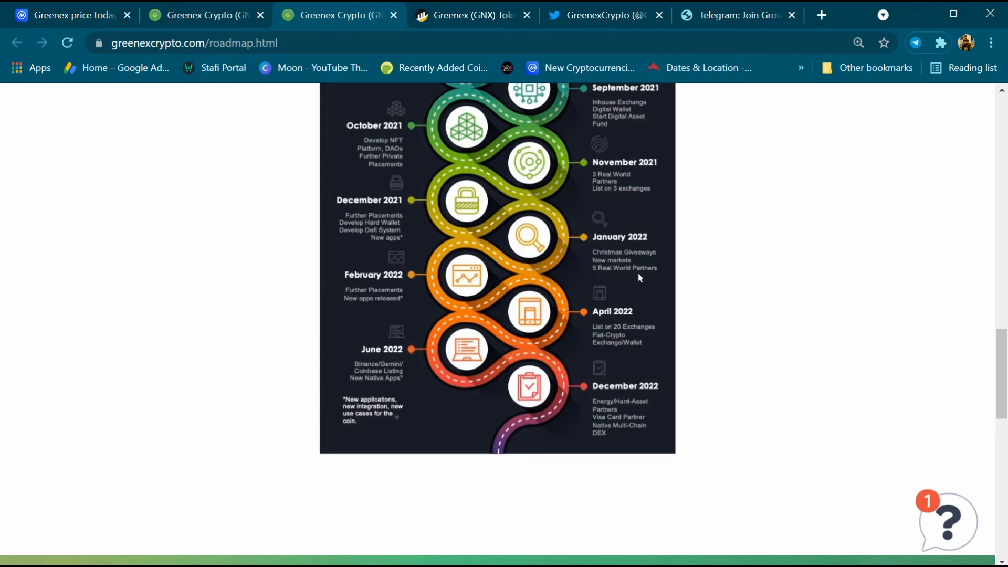
mouse_move(474, 272)
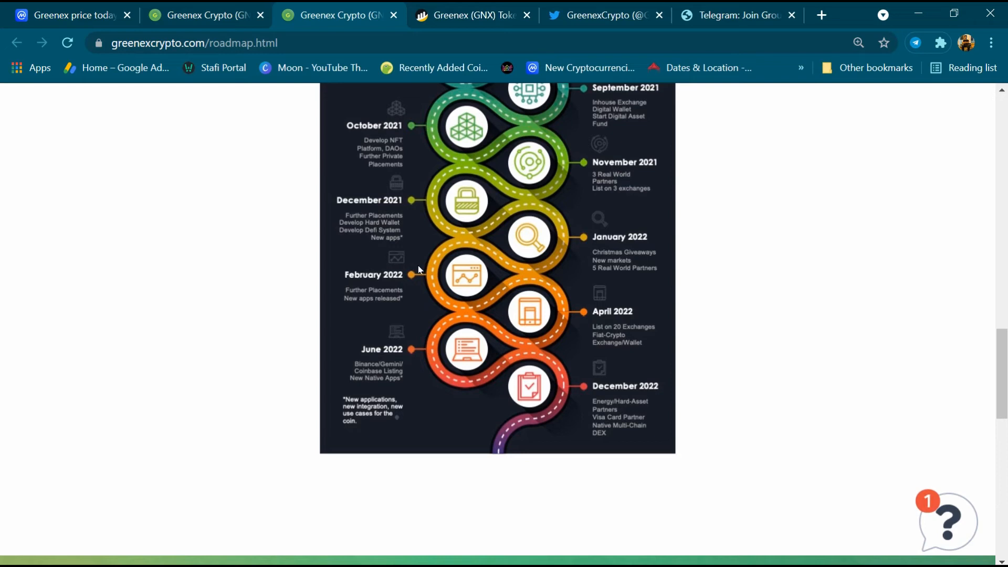
mouse_move(376, 297)
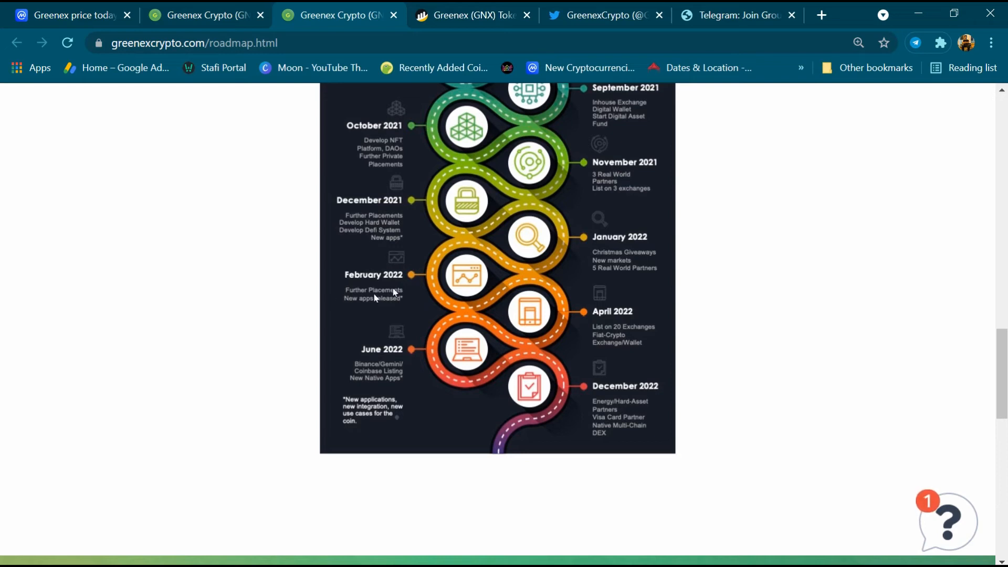
scroll("down", 3)
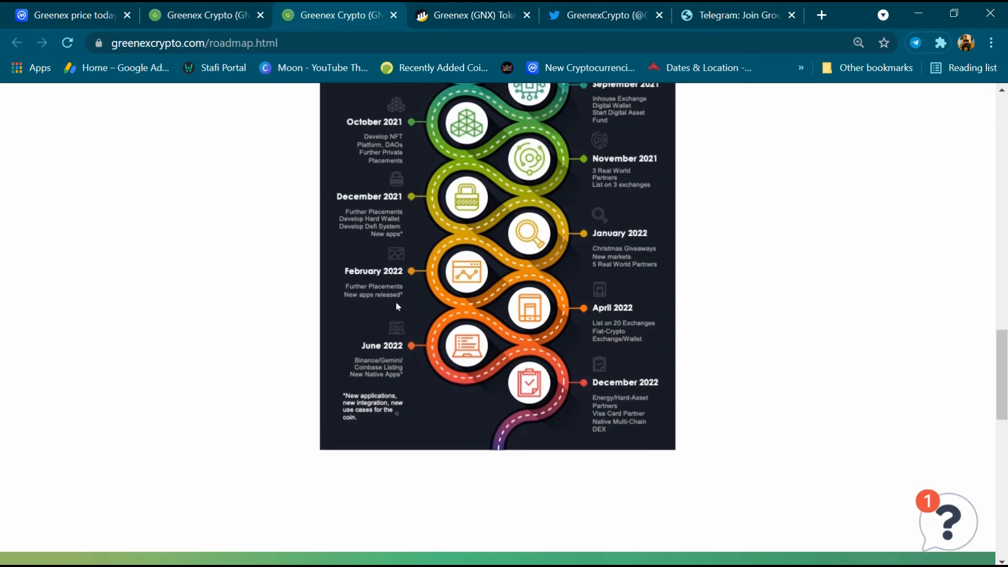
scroll("down", 3)
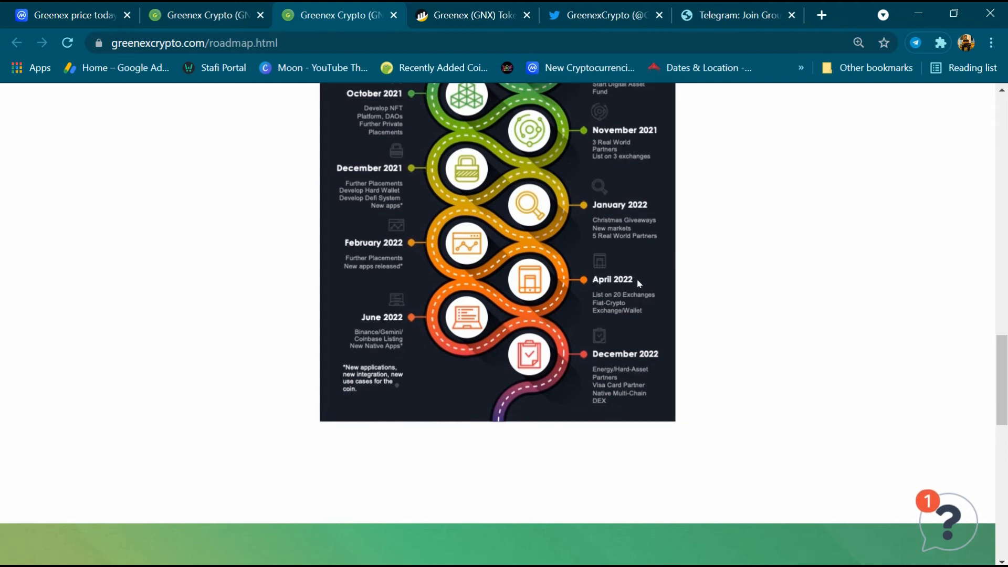
mouse_move(643, 302)
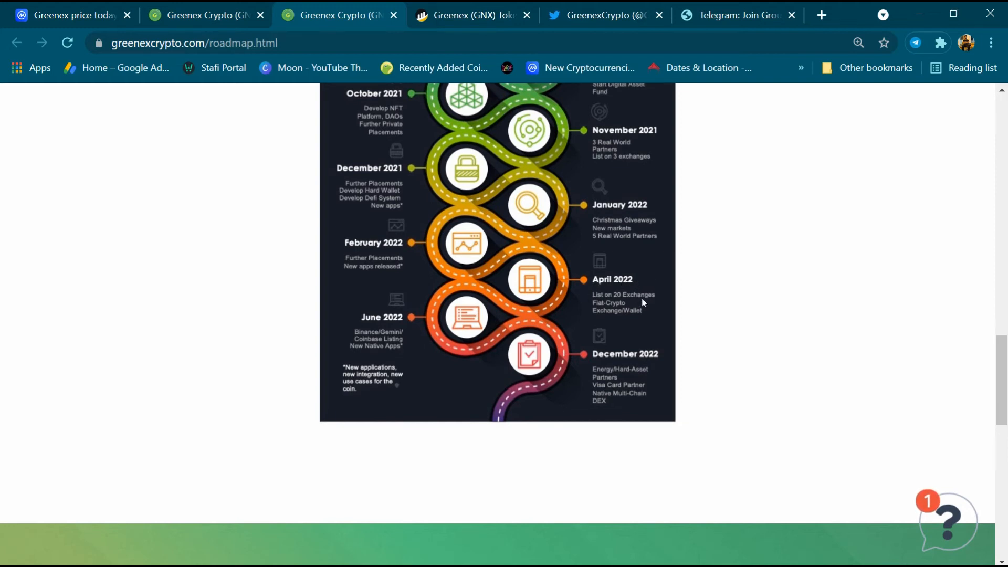
mouse_move(623, 311)
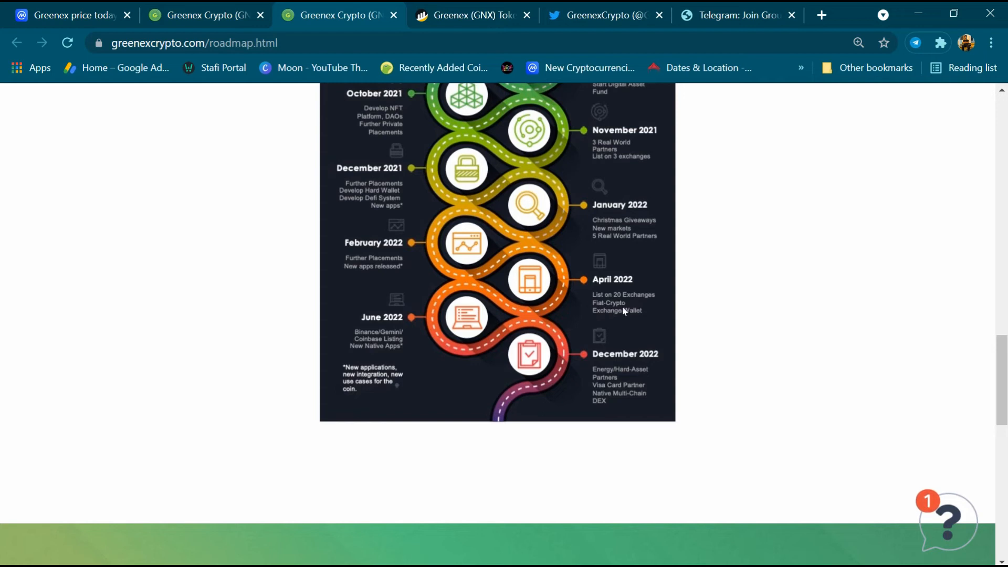
mouse_move(443, 336)
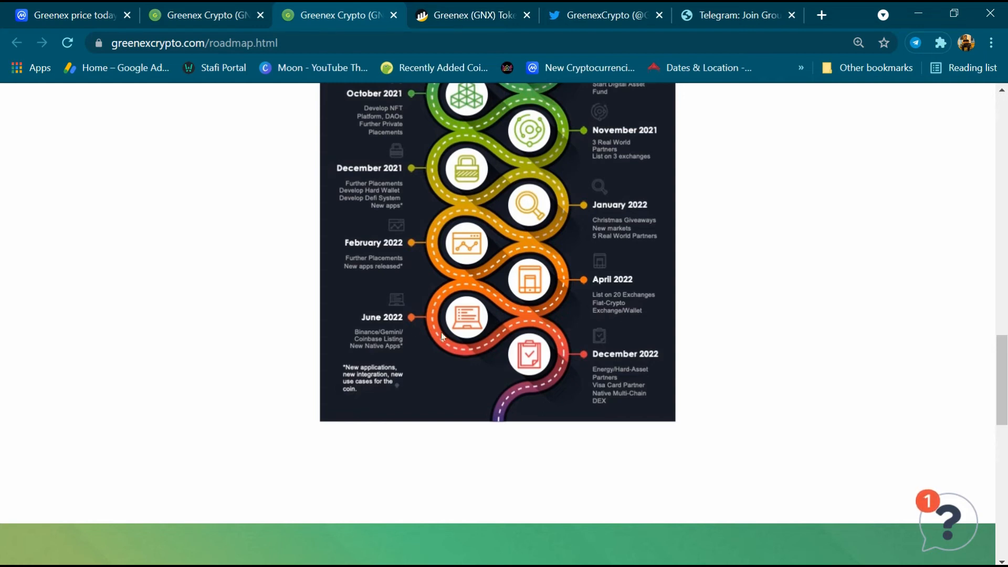
mouse_move(363, 340)
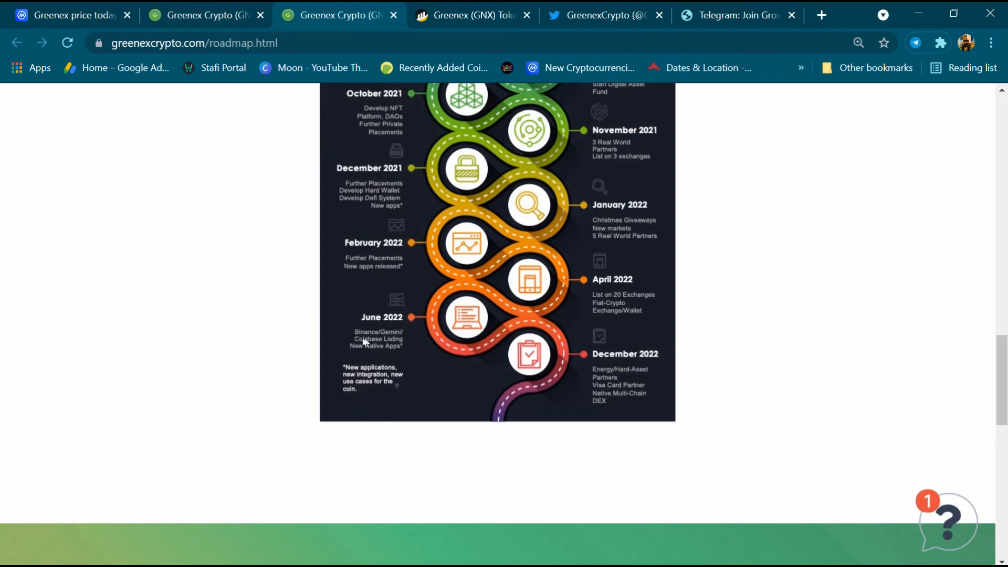
mouse_move(354, 342)
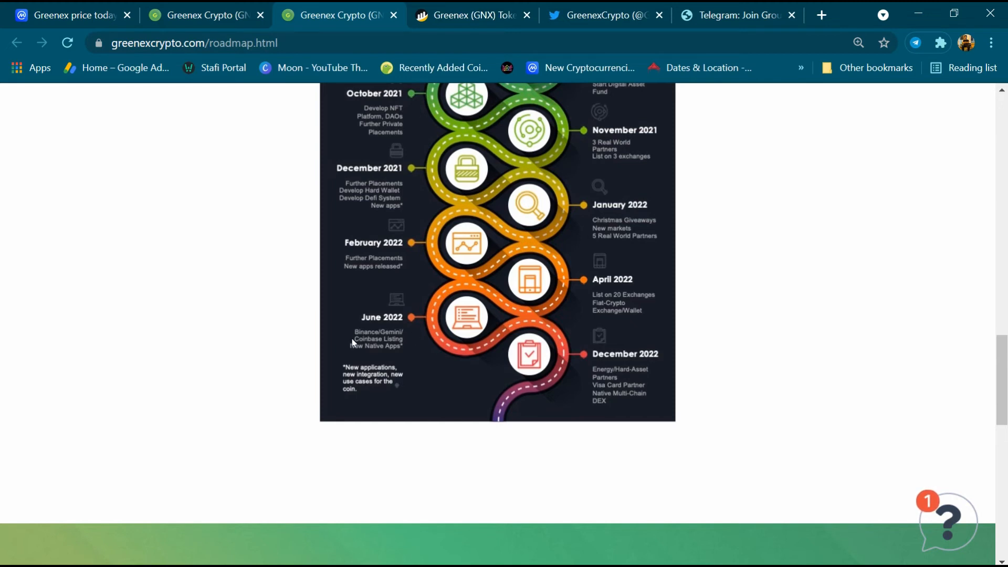
mouse_move(580, 356)
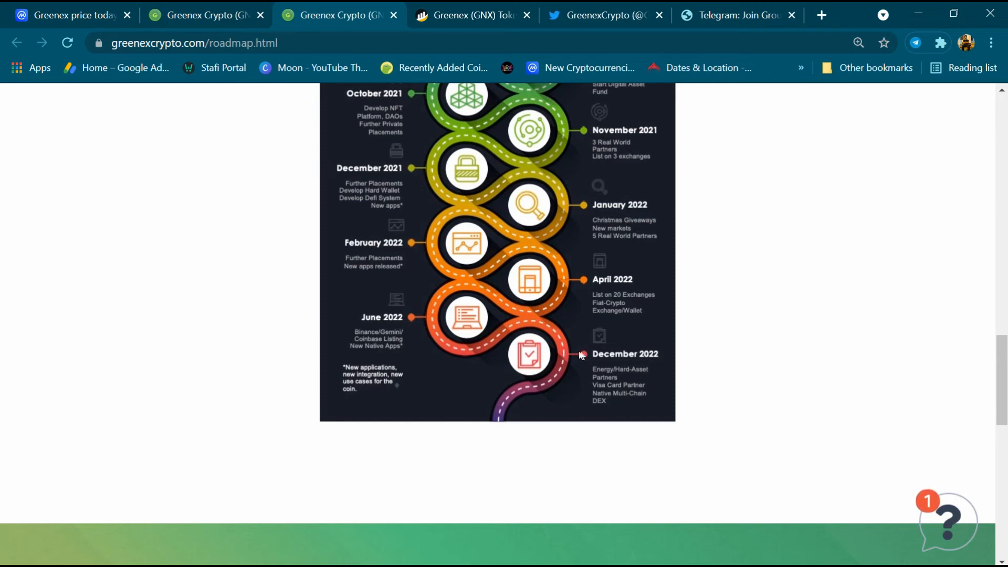
mouse_move(659, 355)
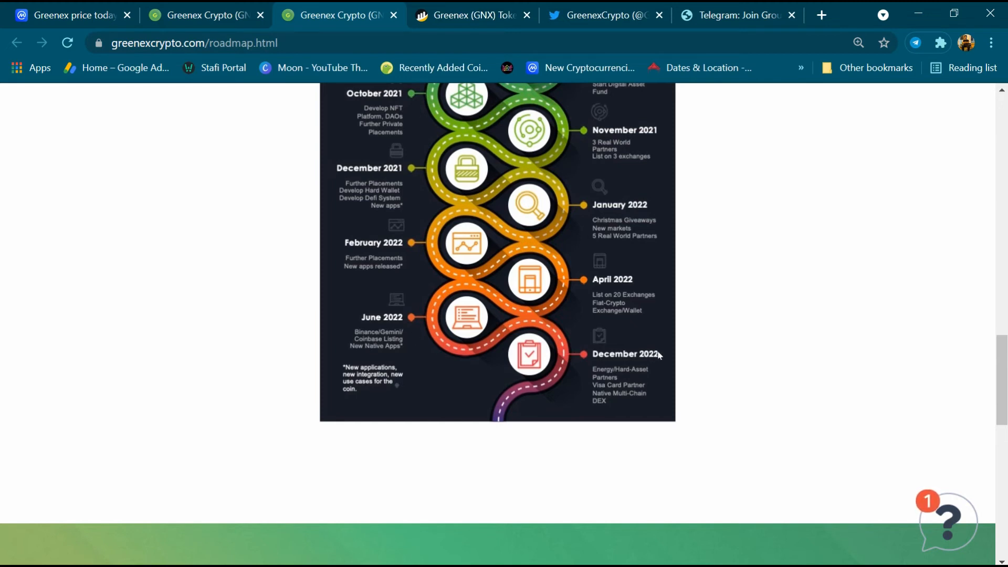
mouse_move(600, 385)
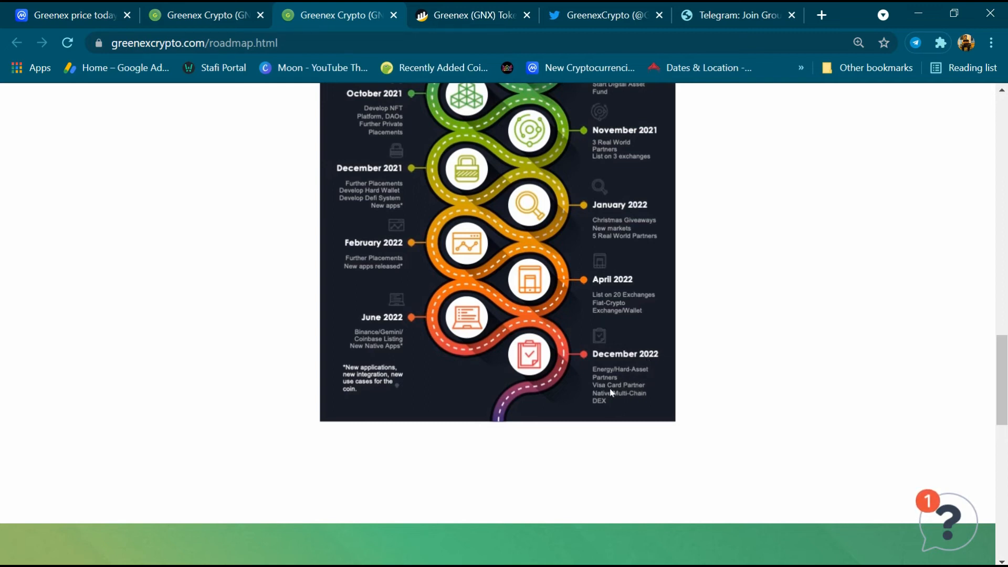
mouse_move(595, 404)
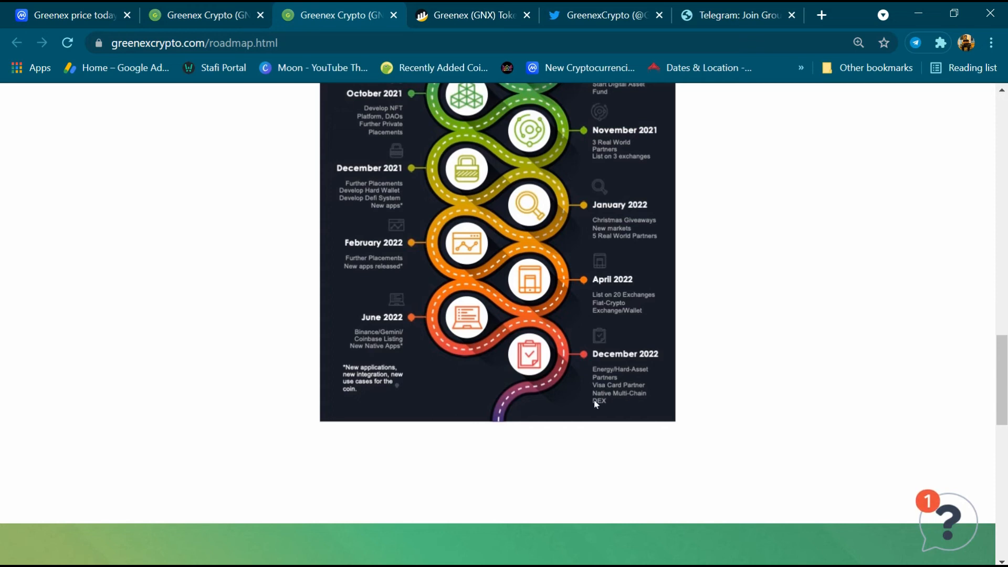
mouse_move(442, 11)
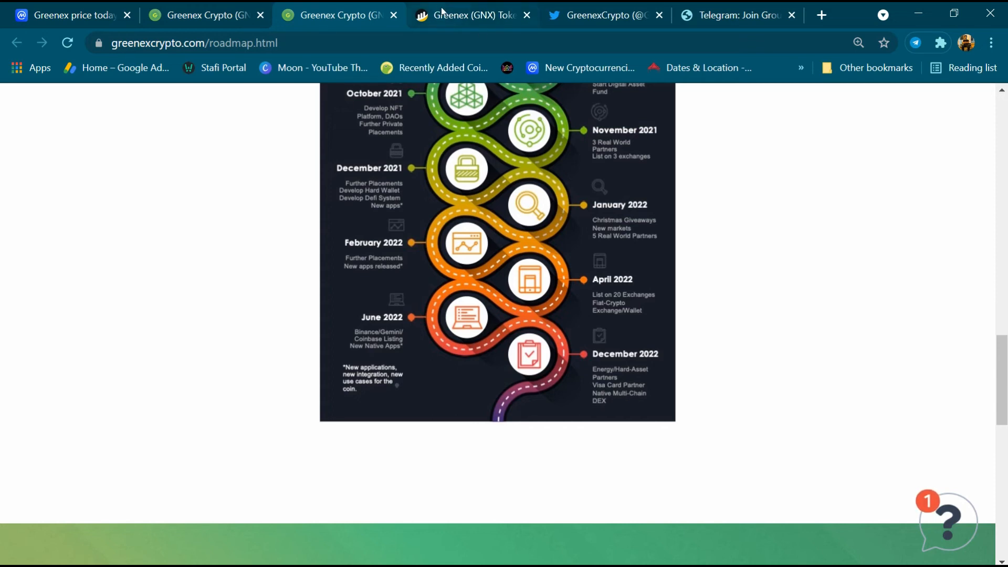
Step: Switch to the BscScan GNX token page and scroll to the Transfers table with 5,590 transactions
left_click(473, 13)
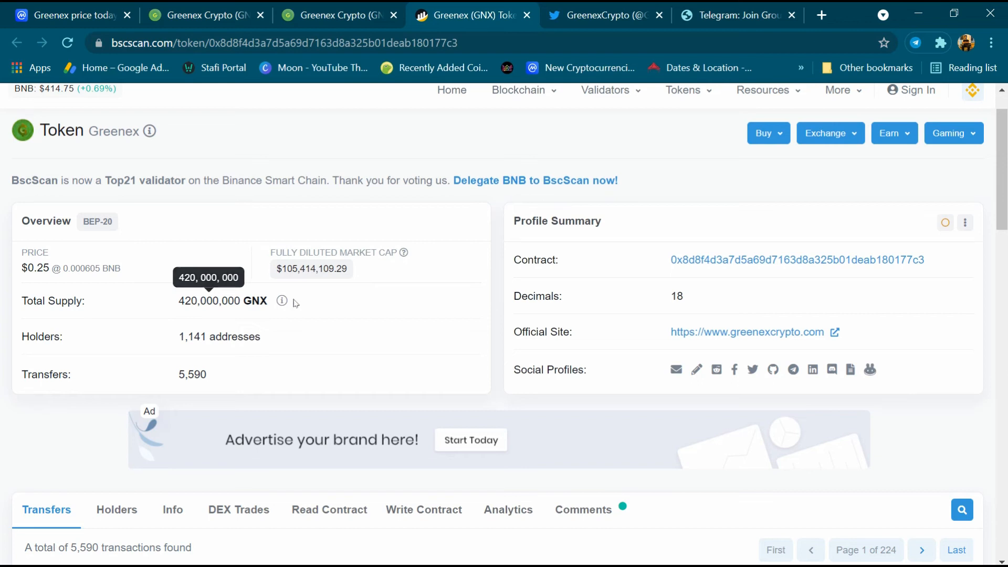
mouse_move(179, 357)
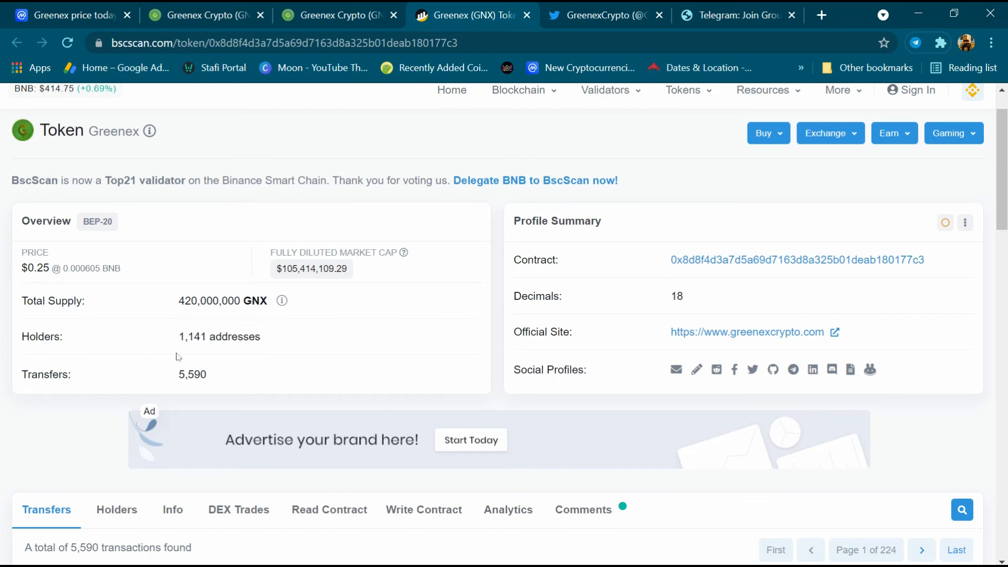
mouse_move(248, 351)
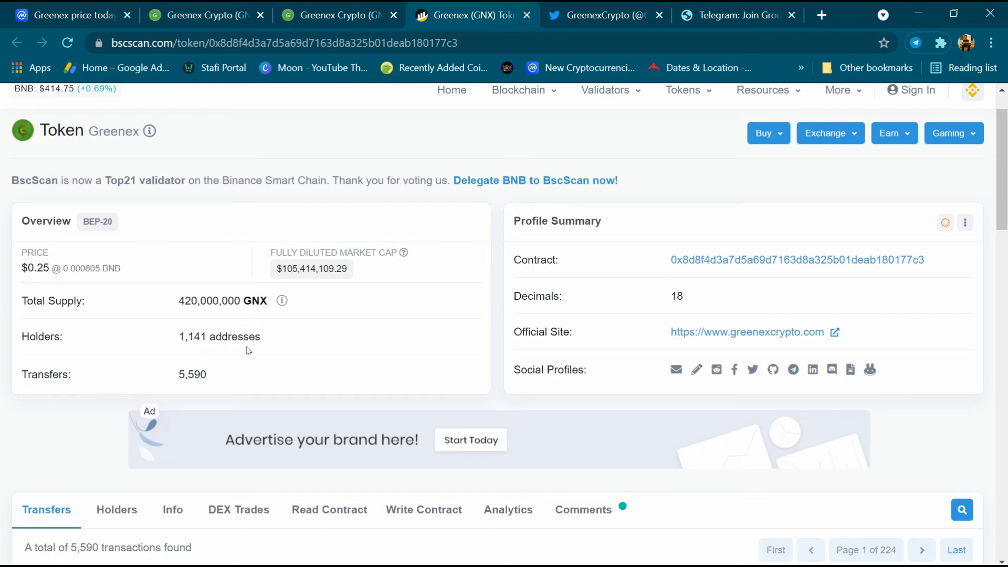
mouse_move(228, 388)
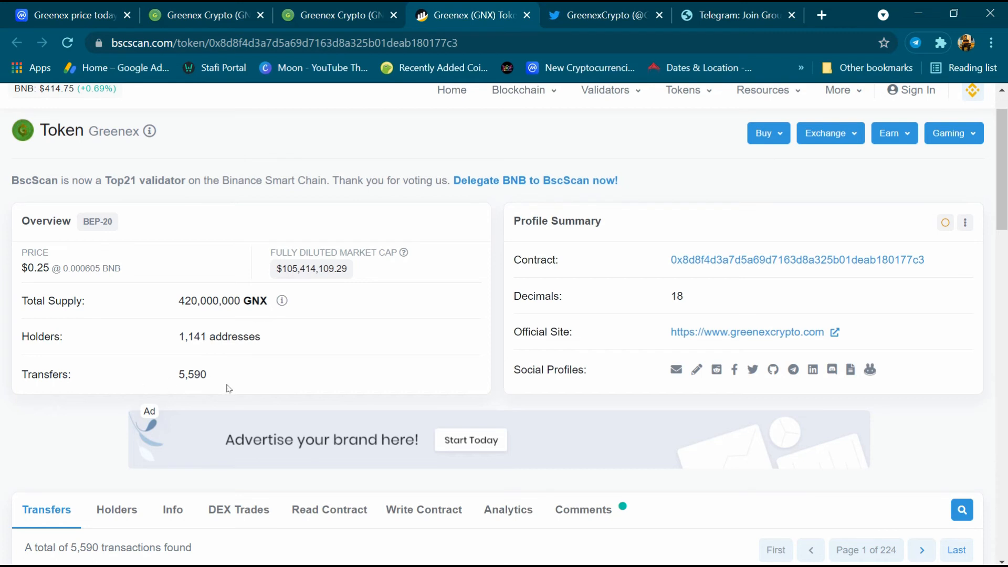
mouse_move(246, 389)
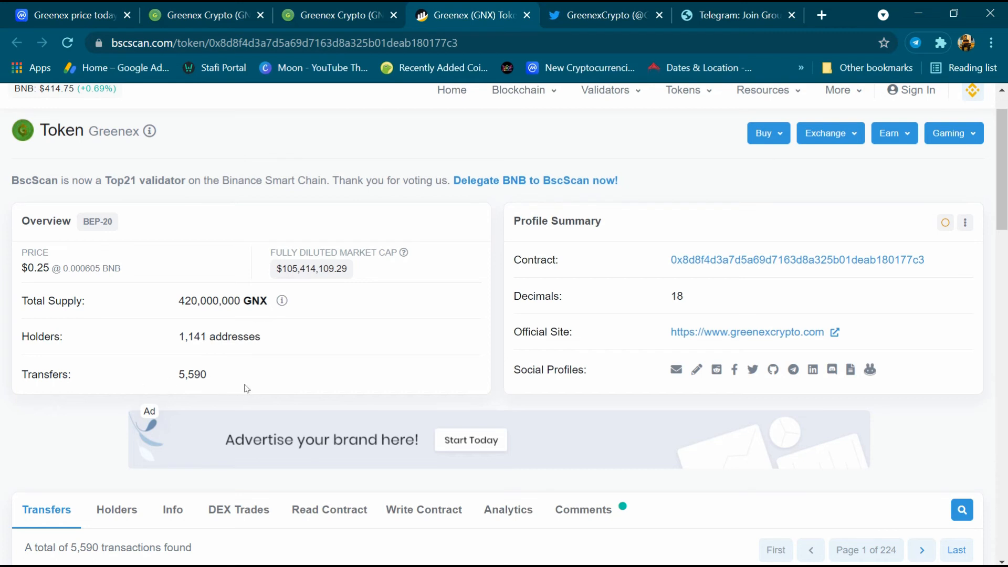
scroll("down", 3)
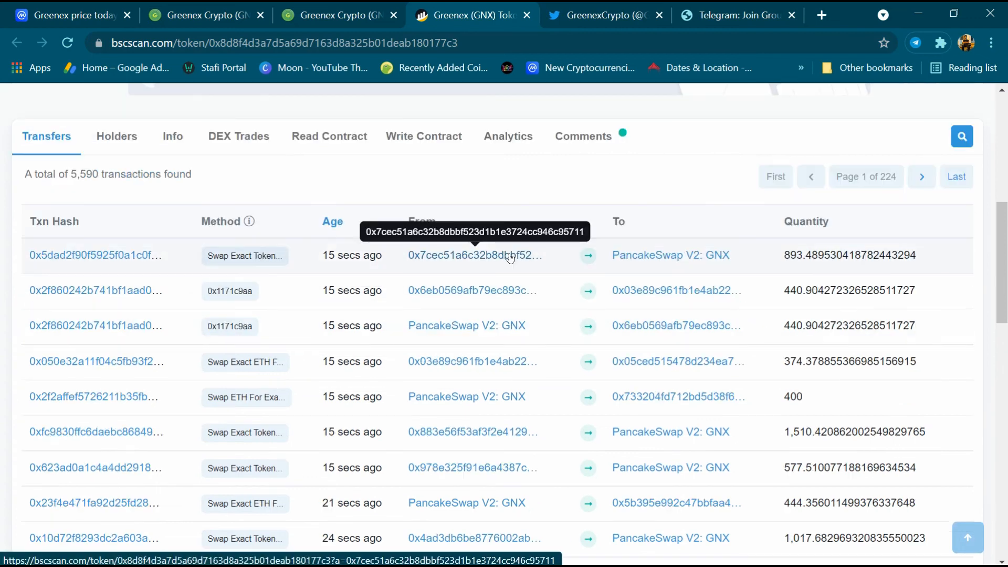
Step: Review the GreenexCrypto Twitter profile and tweets, then switch to the Telegram group page
left_click(605, 14)
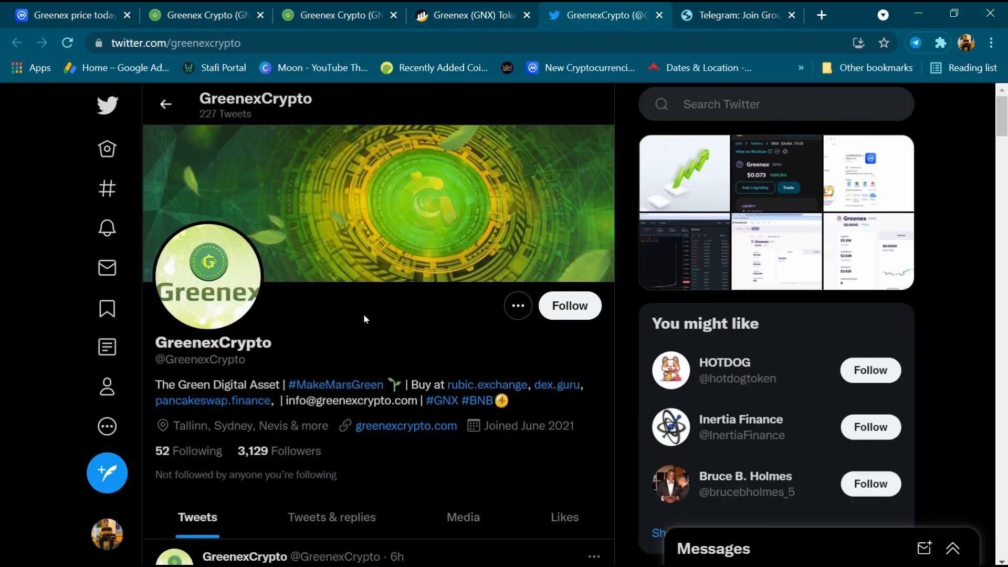
scroll("down", 3)
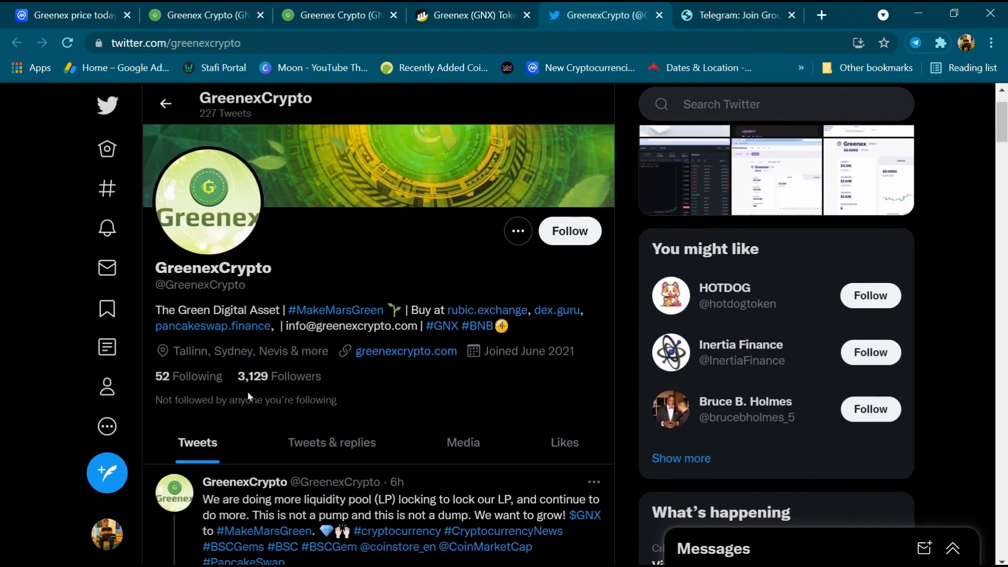
mouse_move(315, 216)
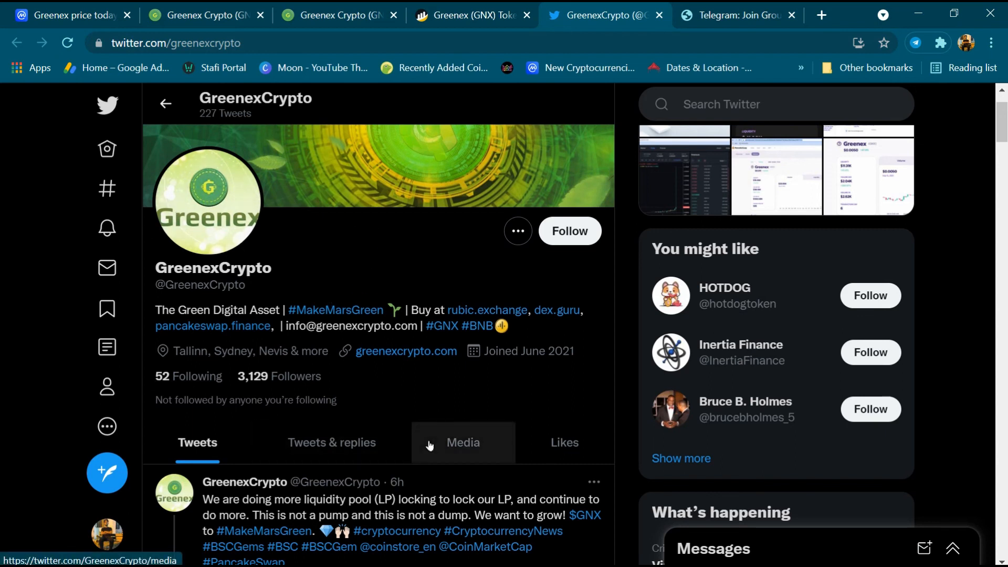
left_click(733, 14)
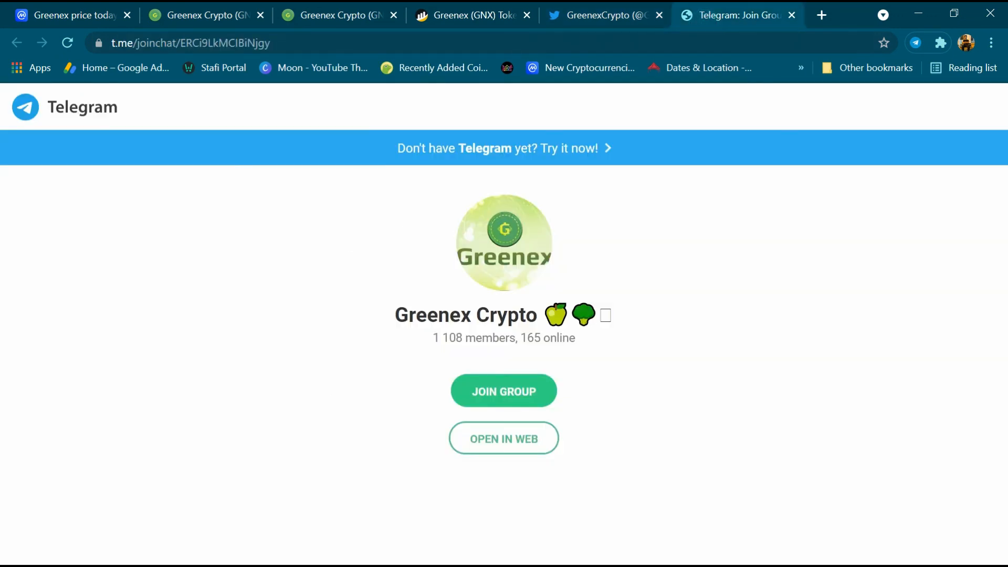
mouse_move(439, 351)
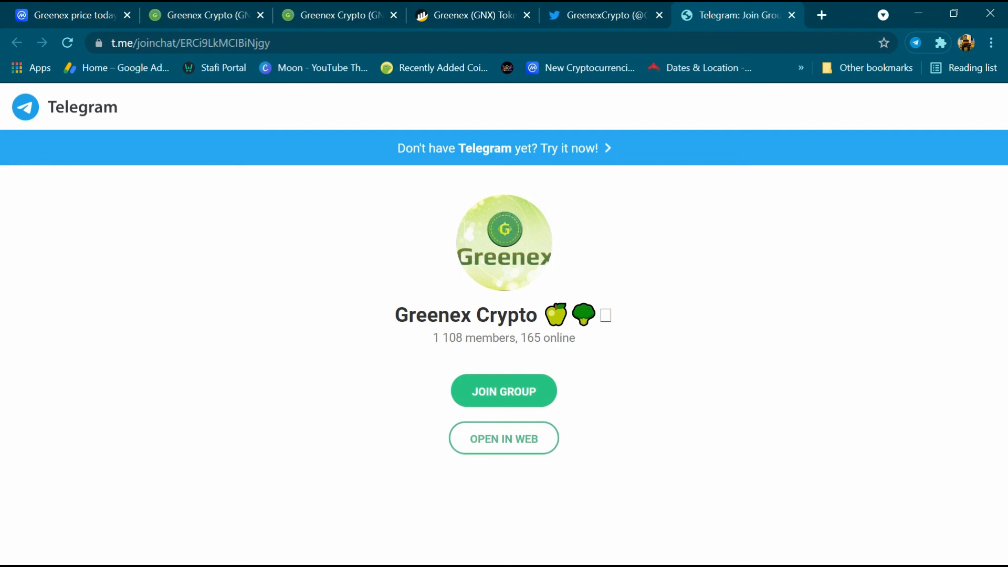
mouse_move(568, 356)
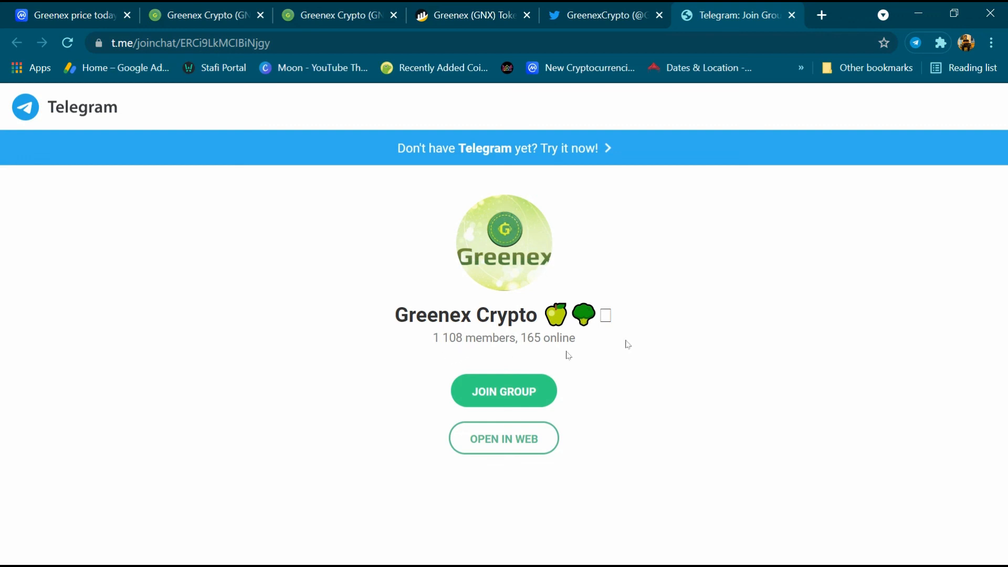
mouse_move(464, 223)
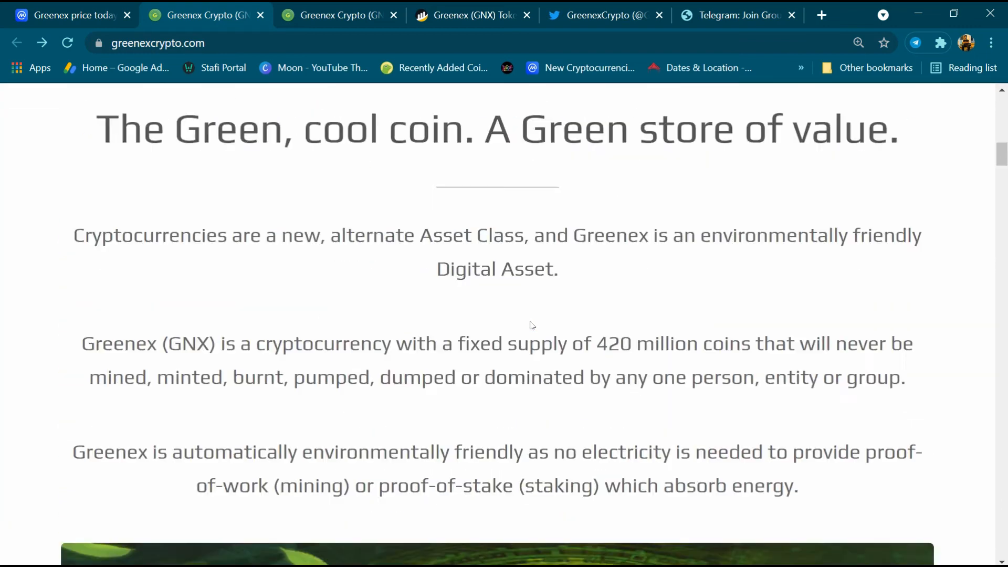
Step: Scroll back to the 'Welcome to Greenex (GNX)' home banner on the Greenex website
scroll("up", 3)
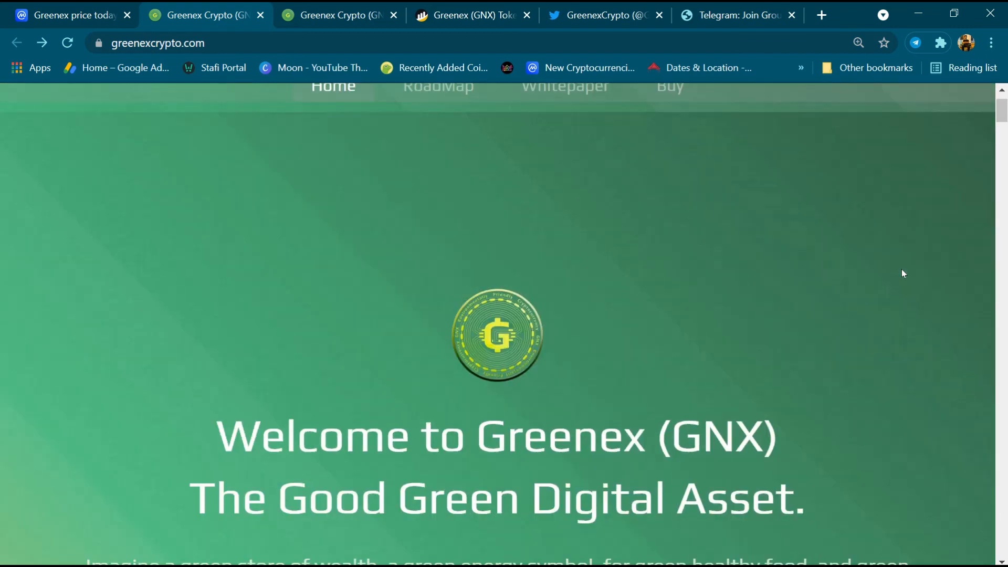